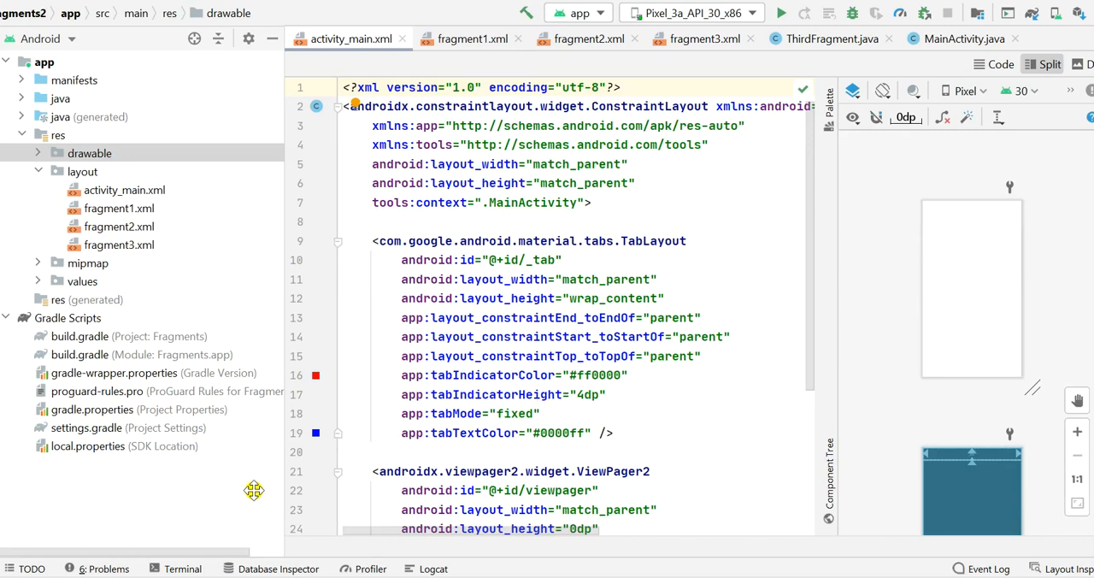
pyautogui.moveTo(36, 464)
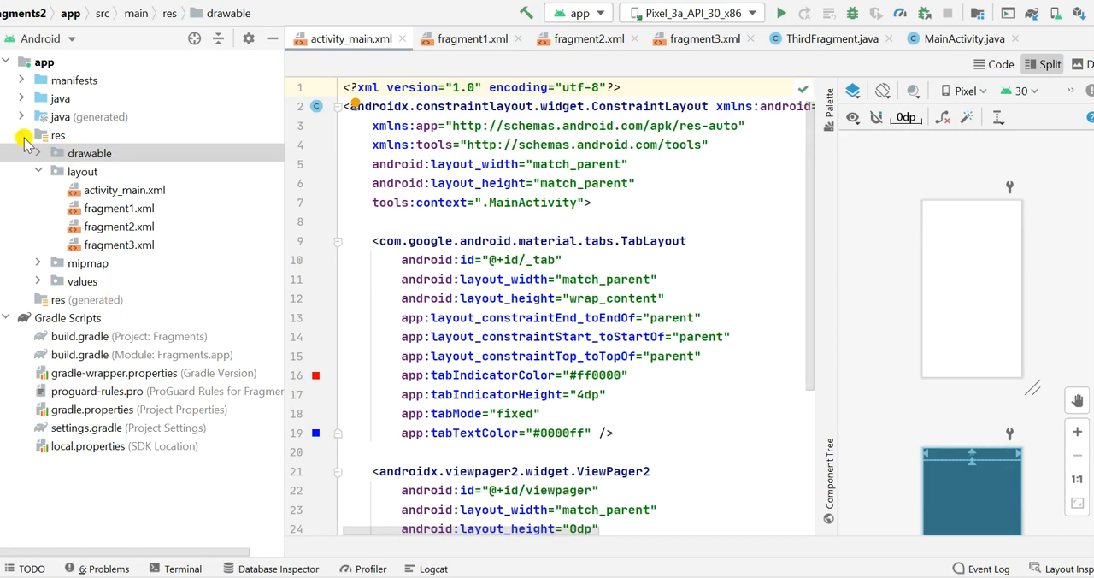
# Step: Expand the res/drawable folder to show the launcher background and foreground XML files
pyautogui.click(20, 135)
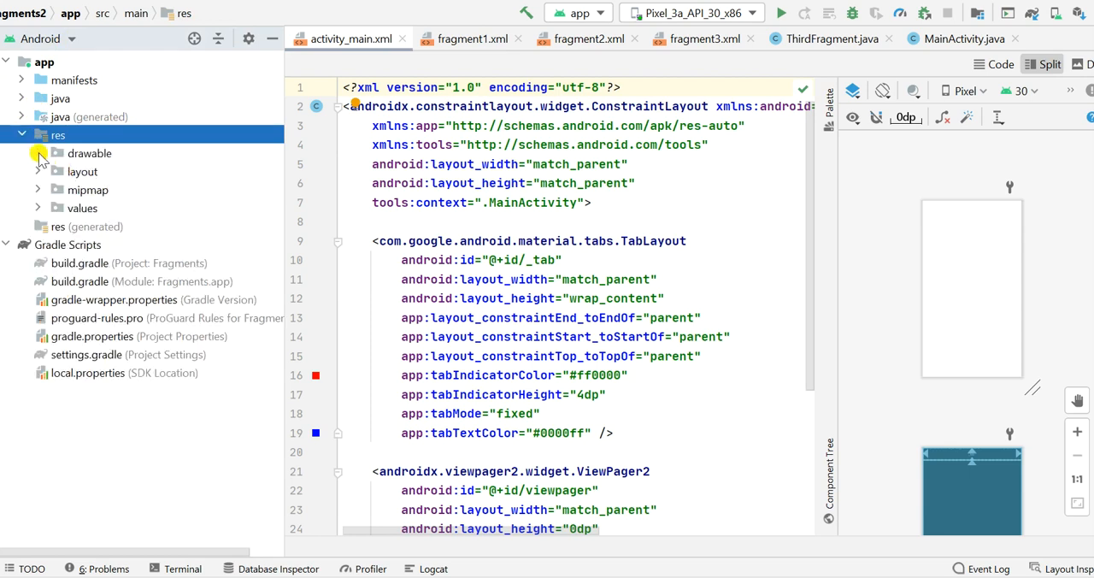
pyautogui.click(37, 154)
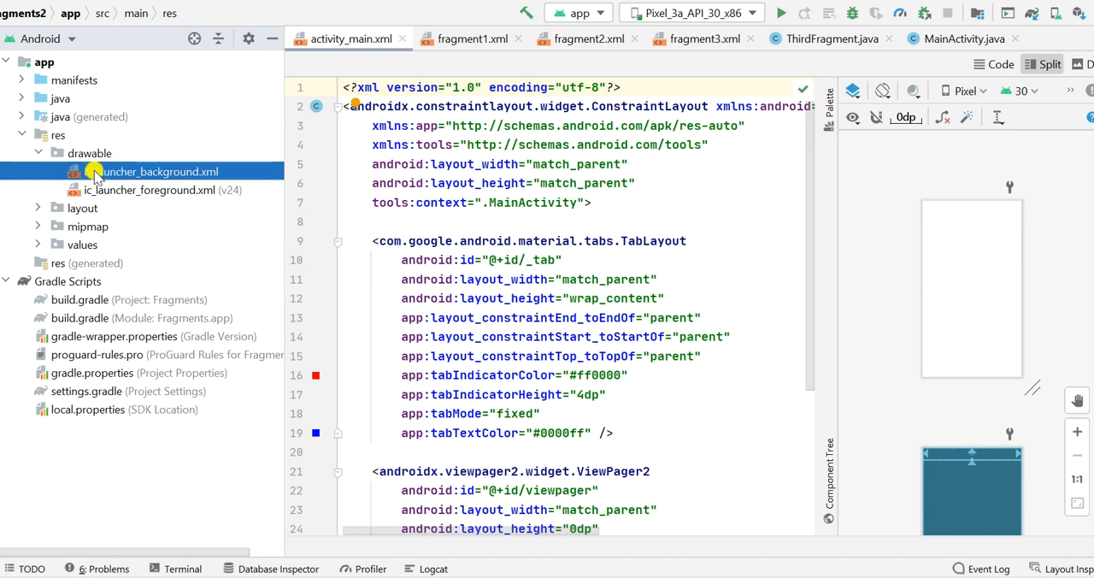
# Step: Create a new drawable resource file named background under the drawable folder
pyautogui.click(157, 171)
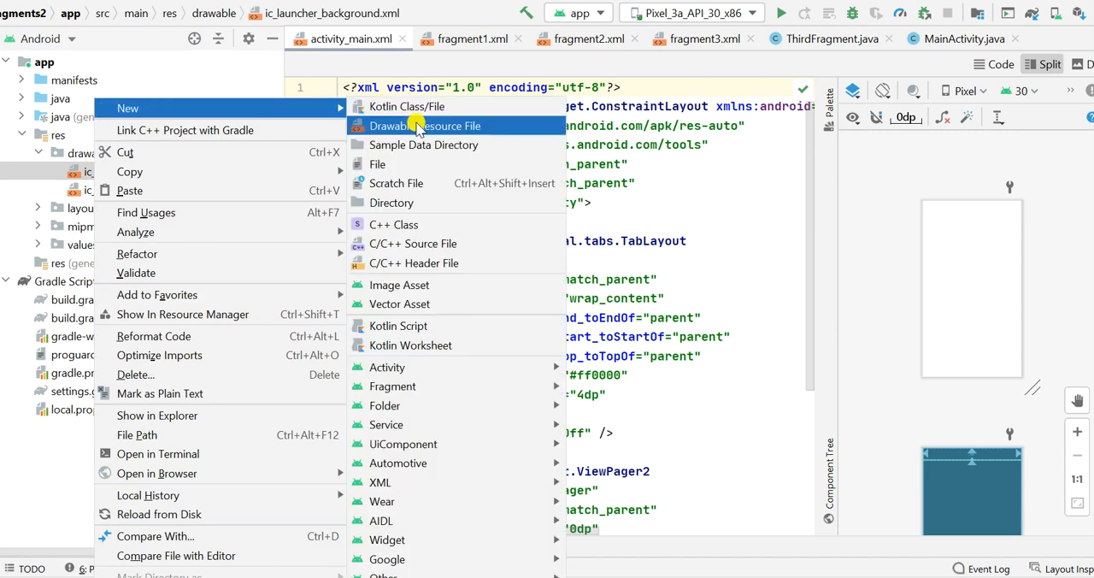
pyautogui.click(424, 127)
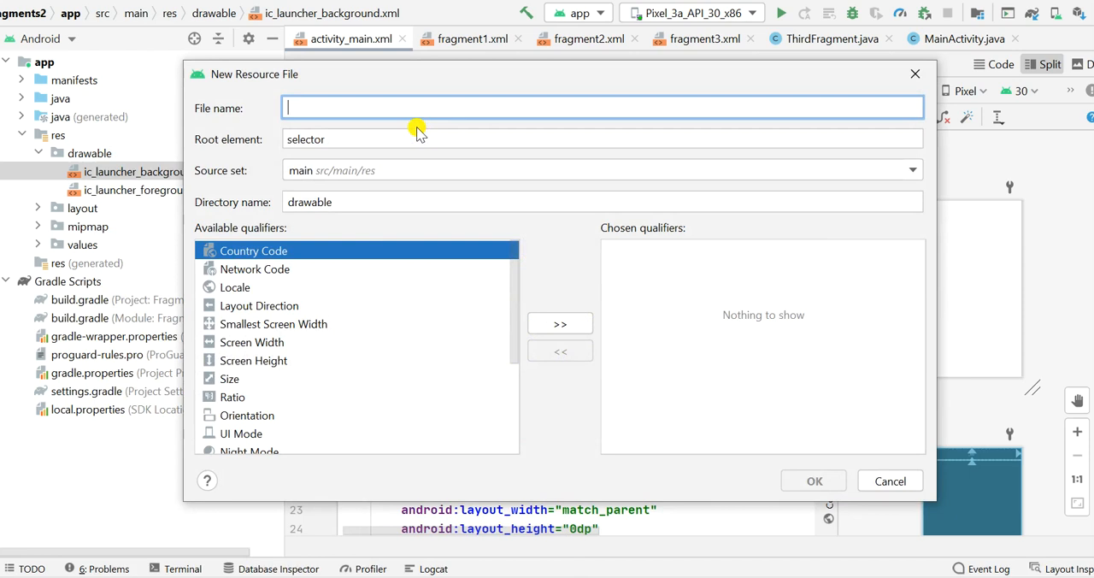
pyautogui.write('backgr')
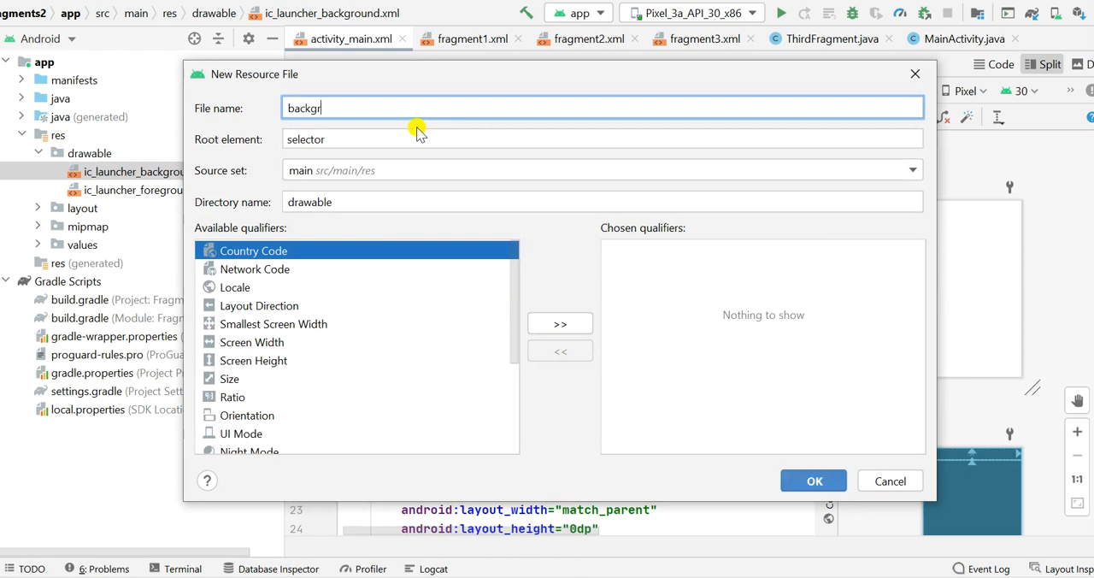
pyautogui.write('ound')
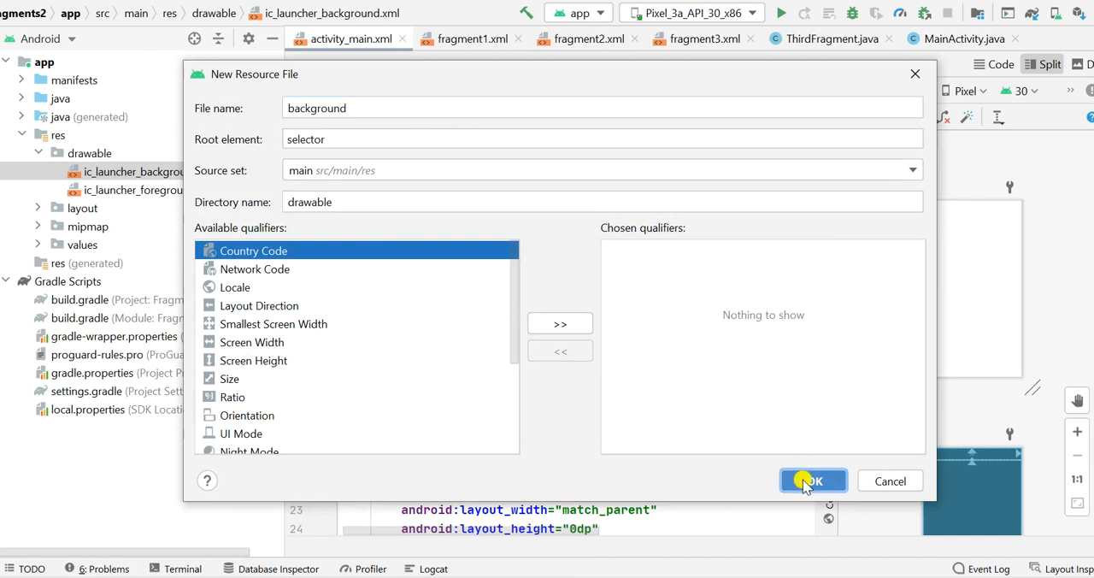
pyautogui.click(810, 480)
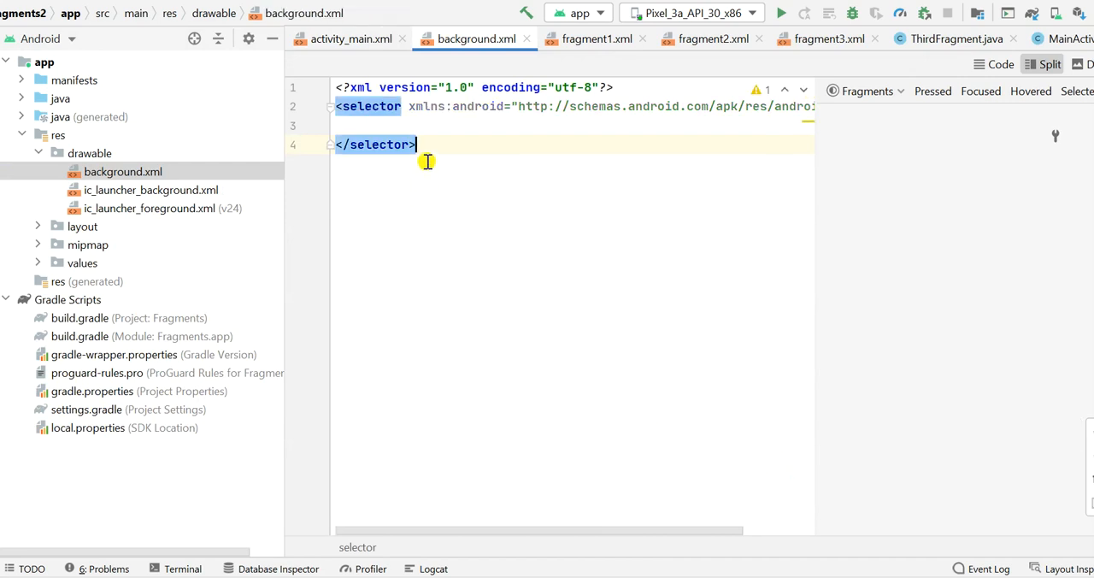
# Step: Replace the selector root with a rectangle shape and begin a gradient element inside it
pyautogui.click(376, 106)
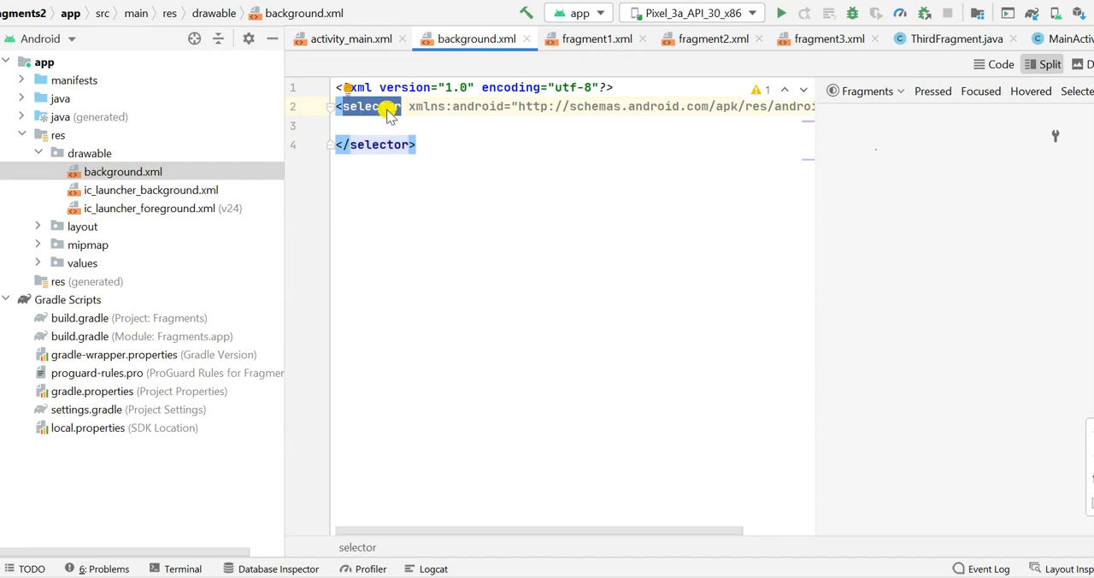
pyautogui.write('shao')
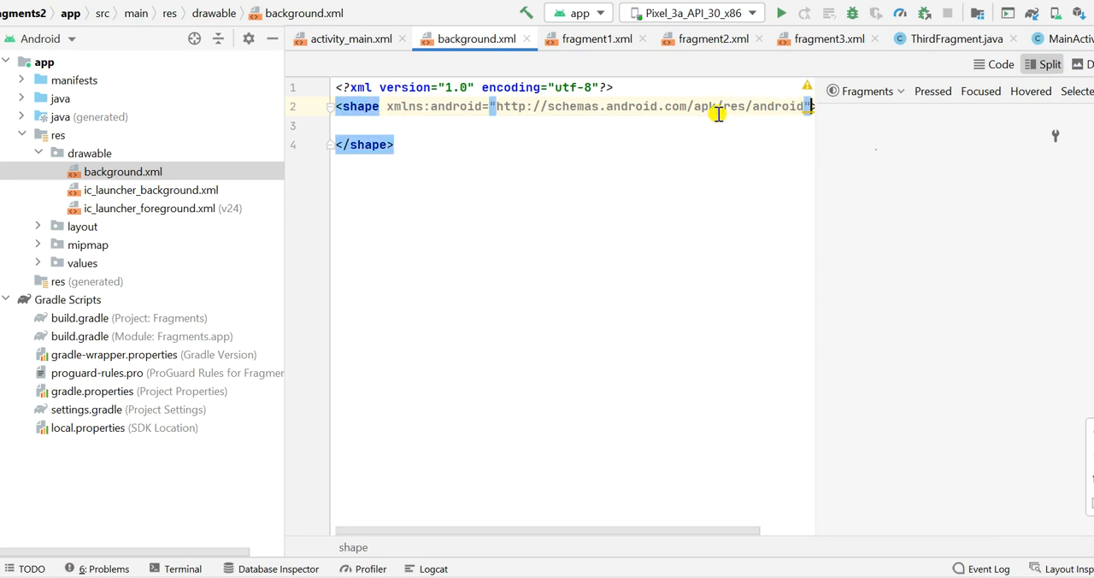
pyautogui.press('enter')
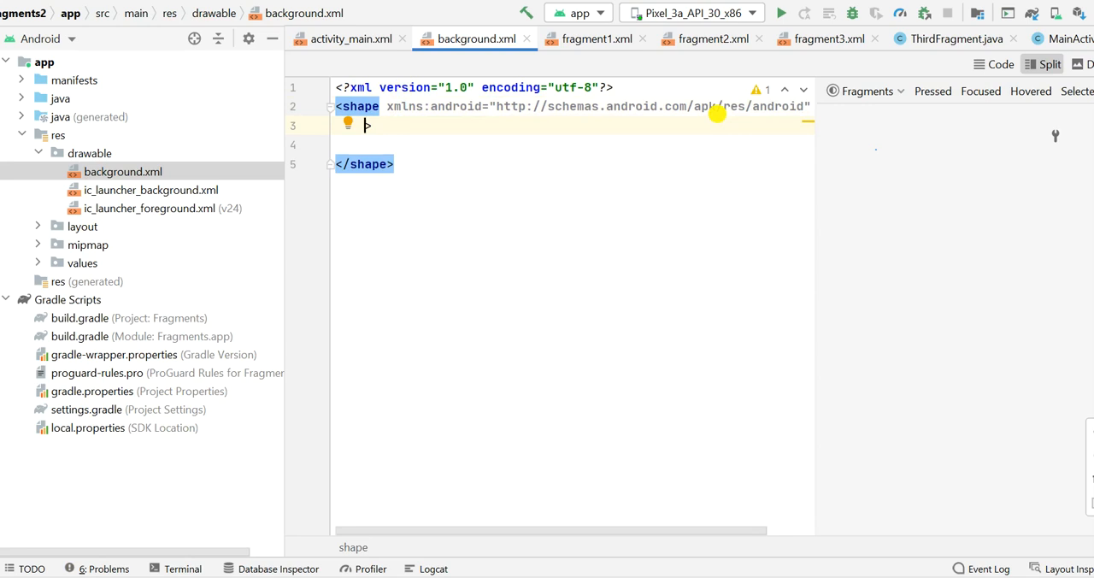
pyautogui.write('android:shape="rectangle')
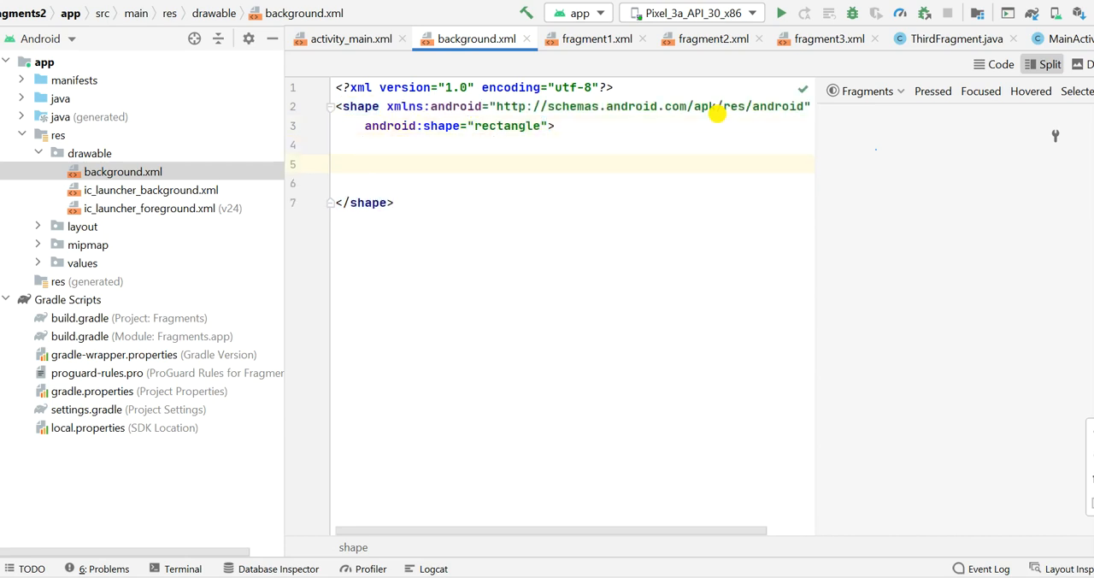
pyautogui.write('<')
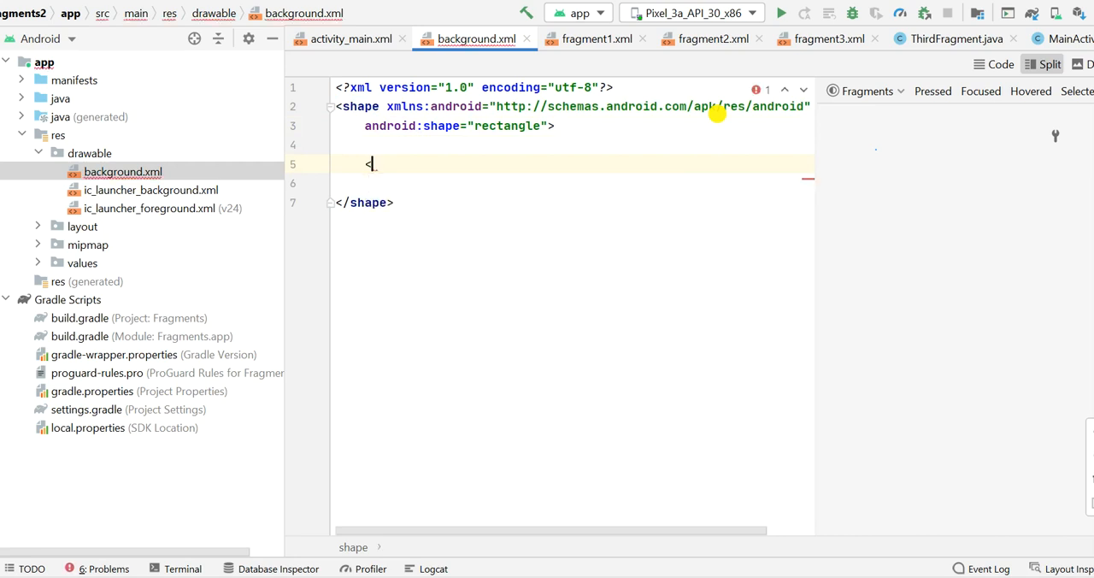
pyautogui.write('<gradient')
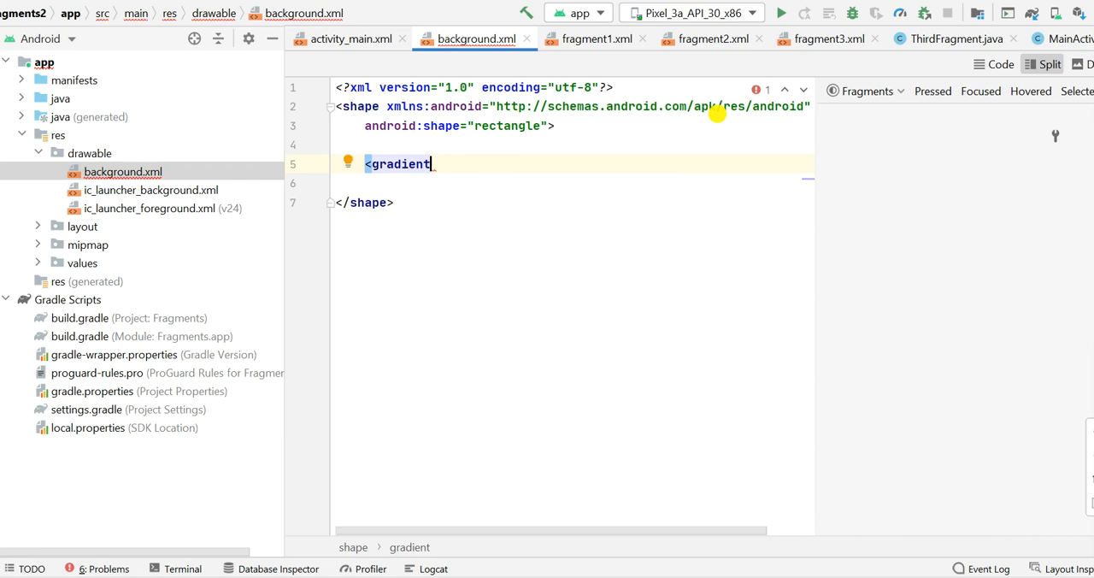
# Step: Give the gradient startColor #eeffee and endColor #cceedd for a pale green blend
pyautogui.write('startColor=""')
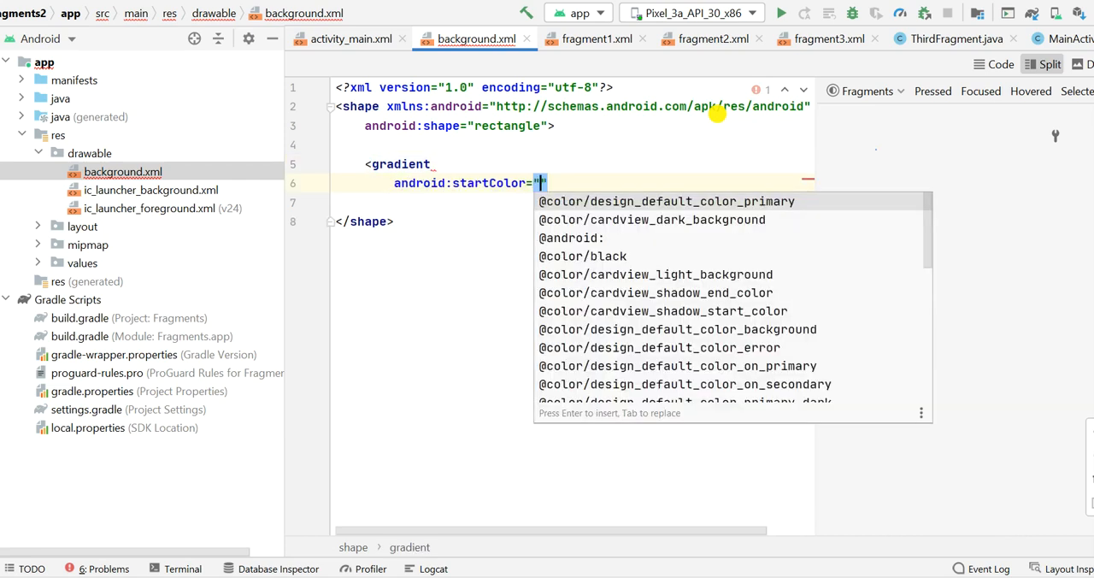
pyautogui.write('#')
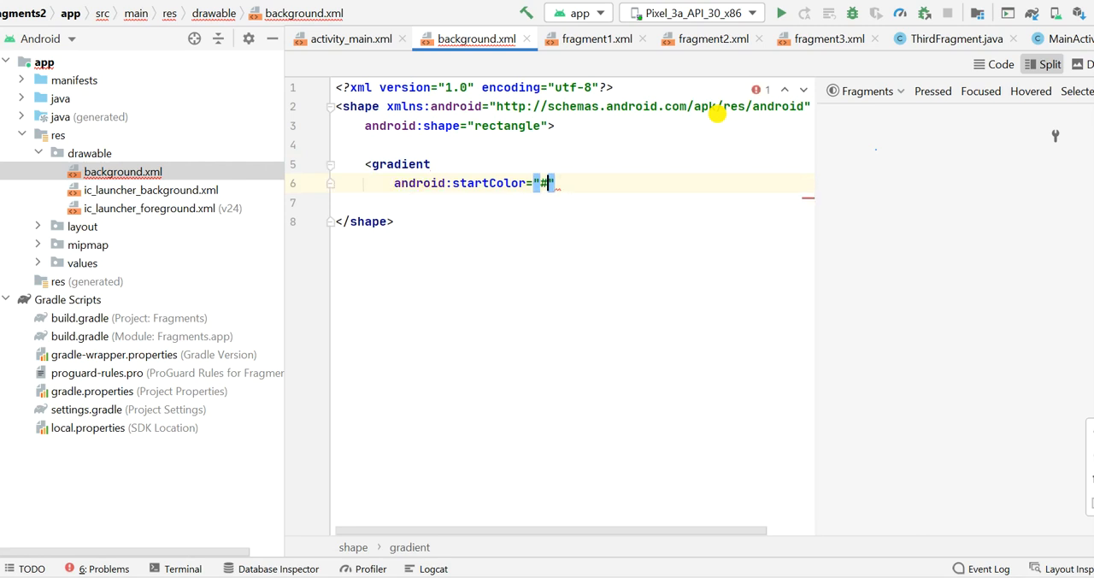
pyautogui.write('ee')
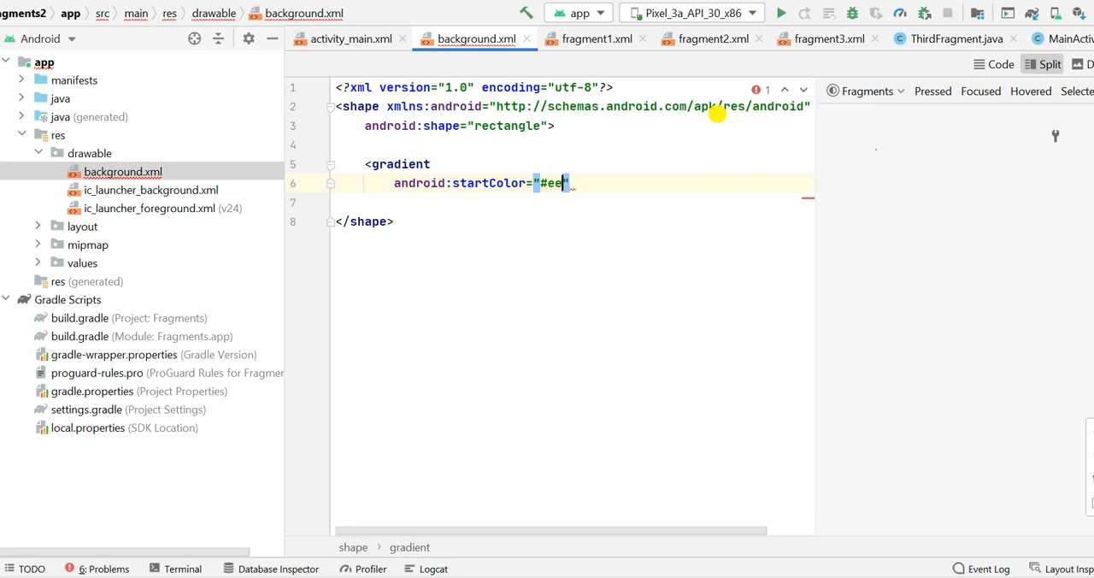
pyautogui.write('ffee')
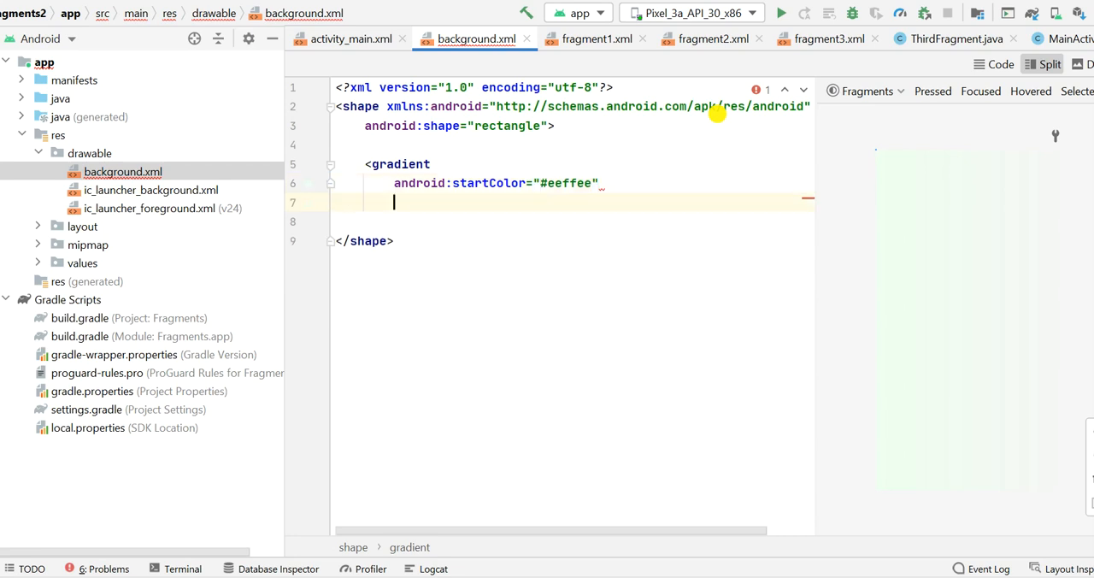
pyautogui.write('endColor=""')
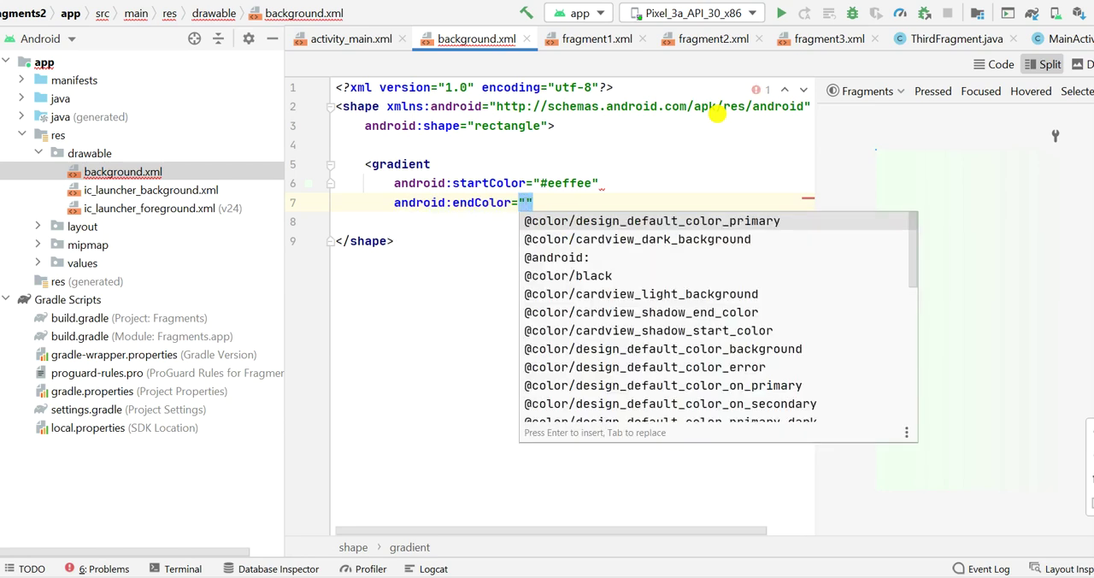
pyautogui.write('#')
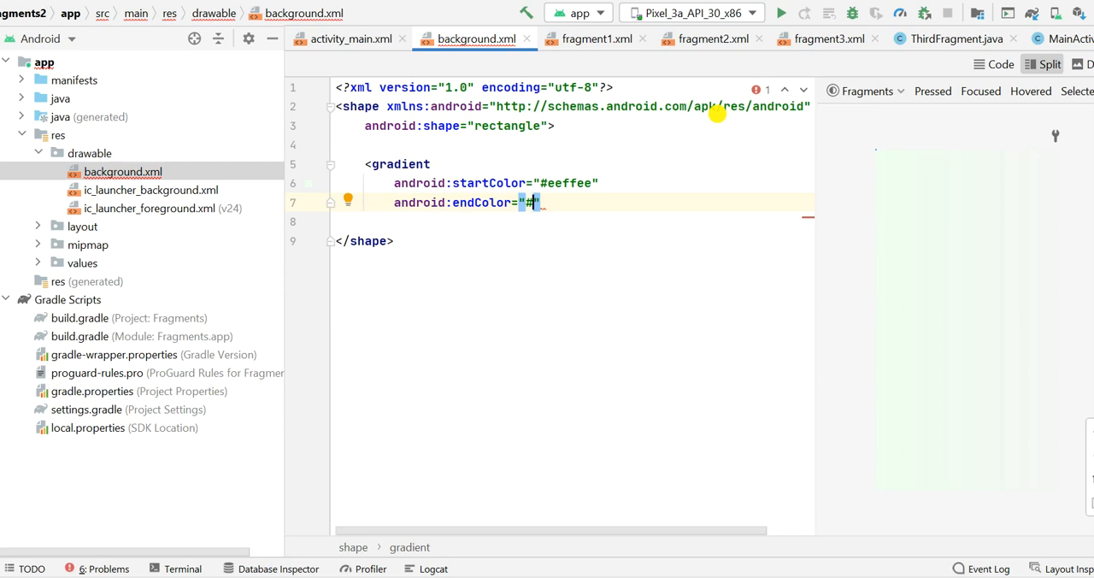
pyautogui.write('cc')
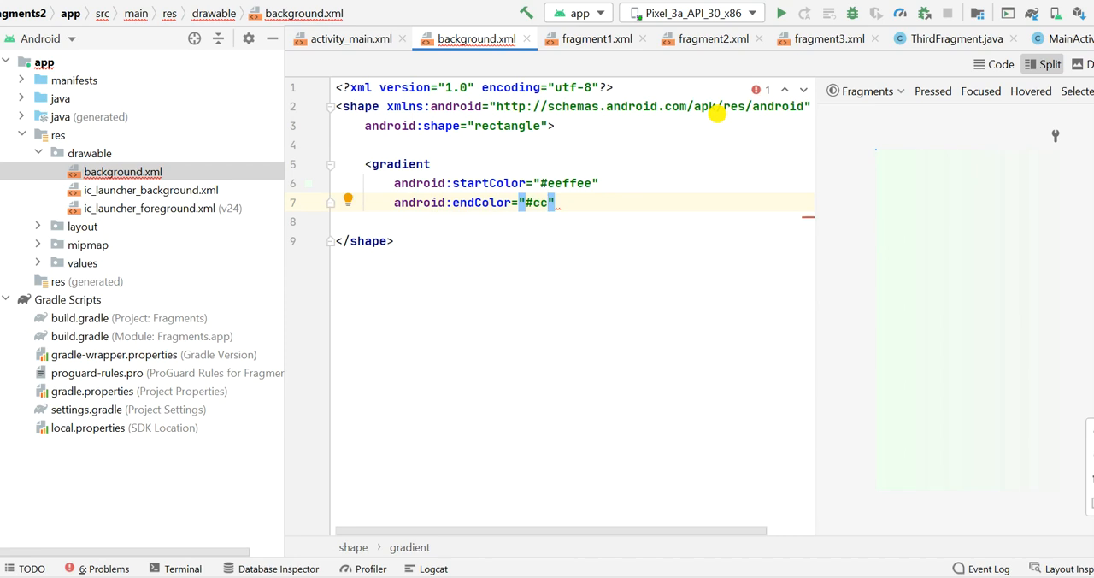
pyautogui.write('ee')
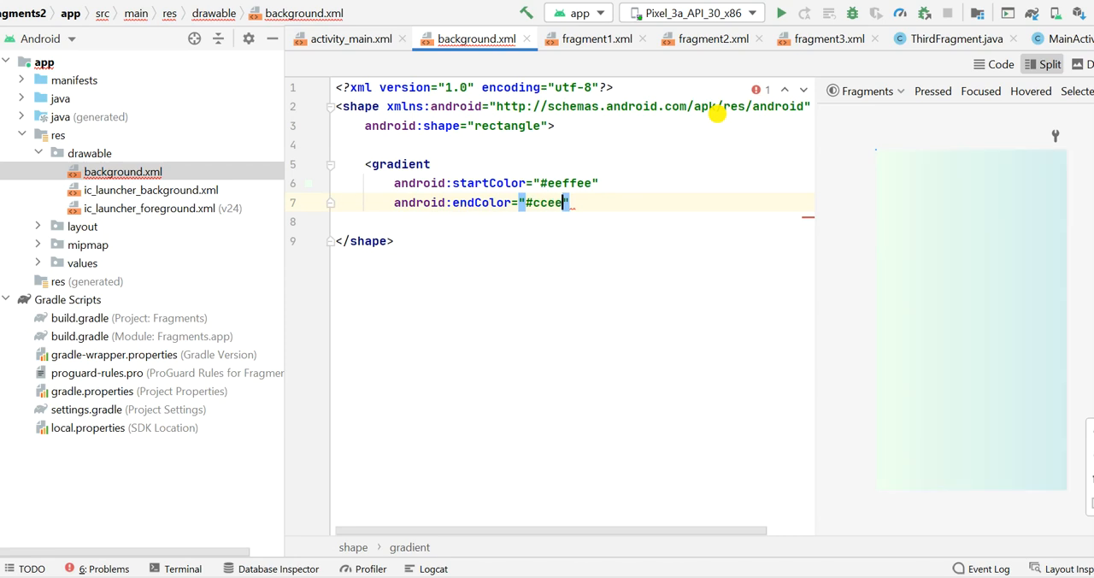
pyautogui.write('dd')
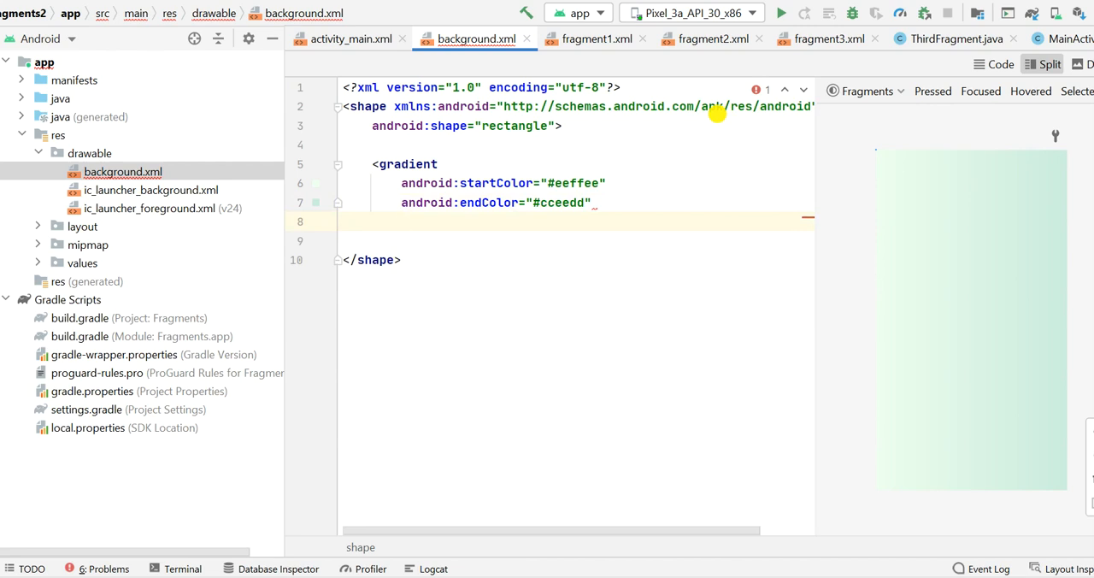
# Step: Set the gradient angle, trying 30 and 90 before settling on 45
pyautogui.write('android:angle=""')
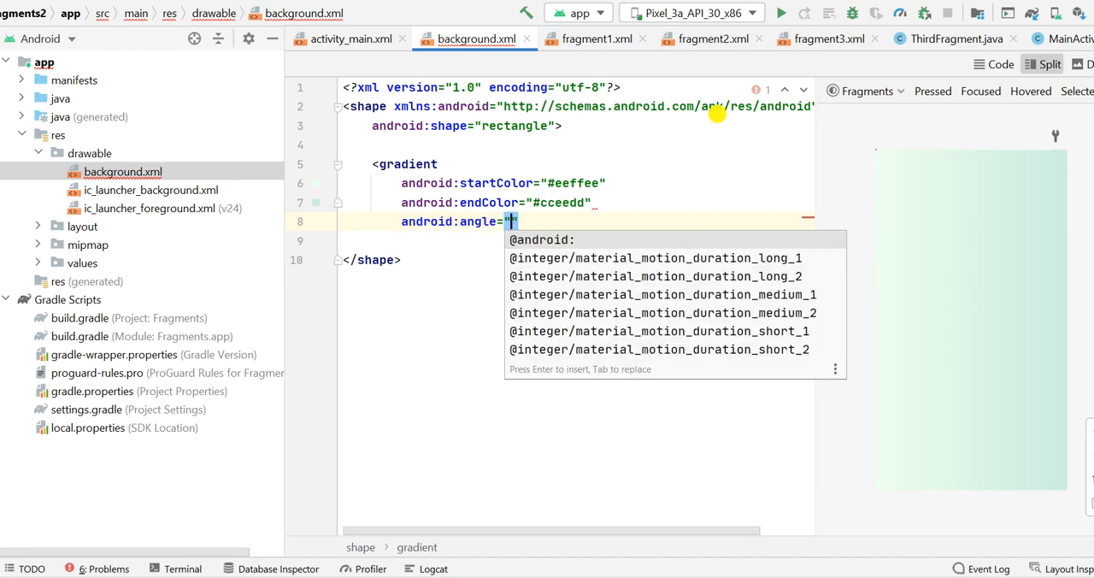
pyautogui.write('30')
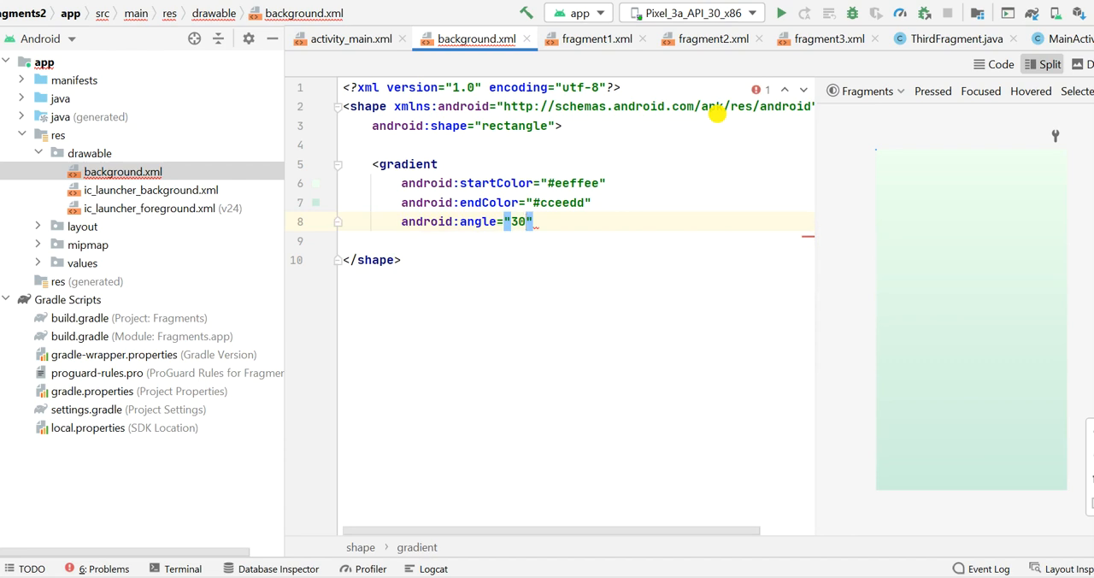
pyautogui.press('Backspace')
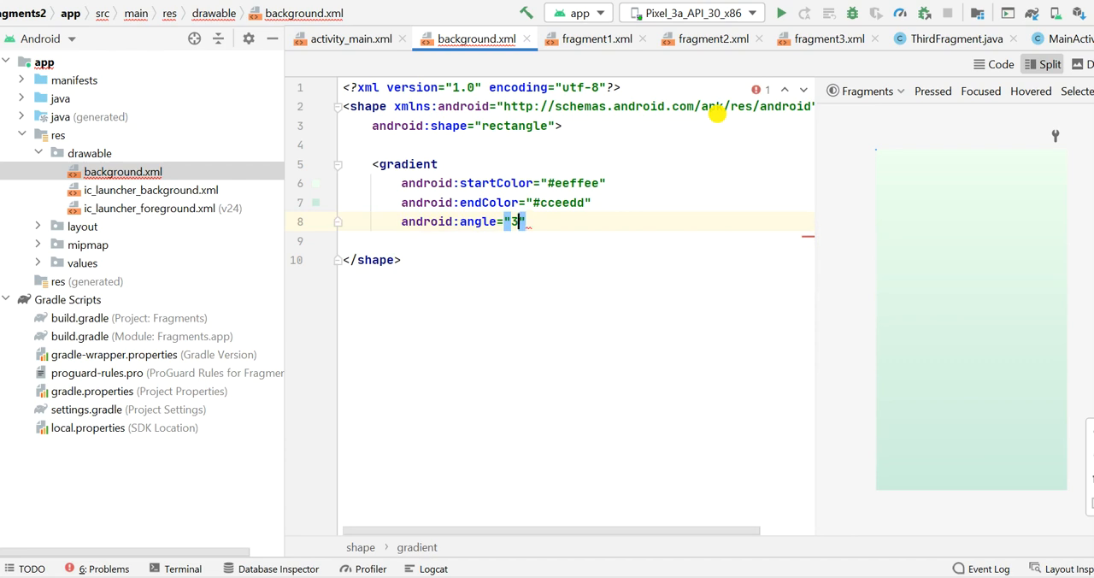
pyautogui.write('90')
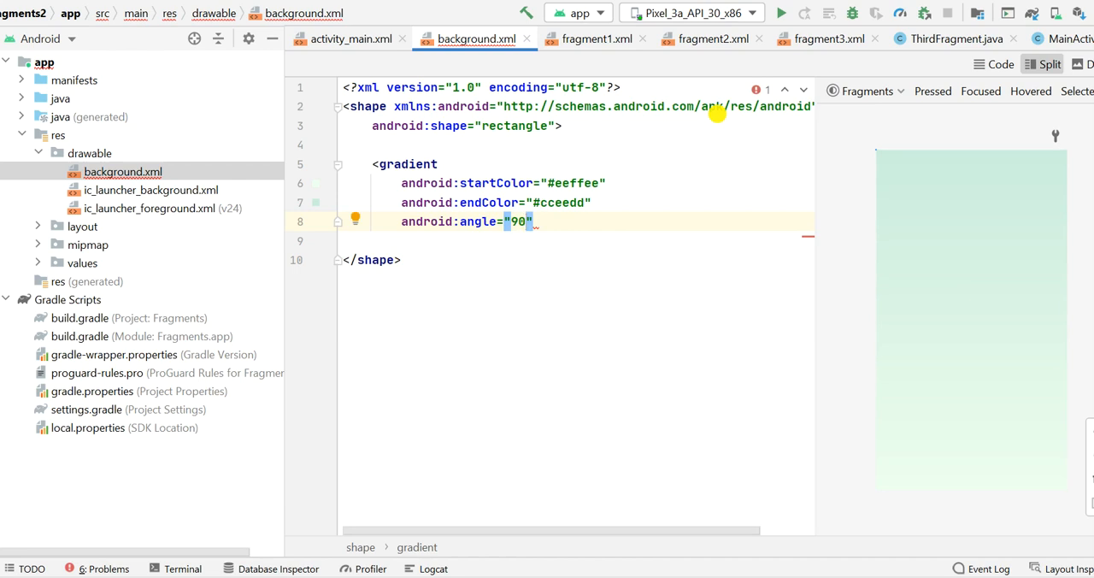
pyautogui.press('Backspace')
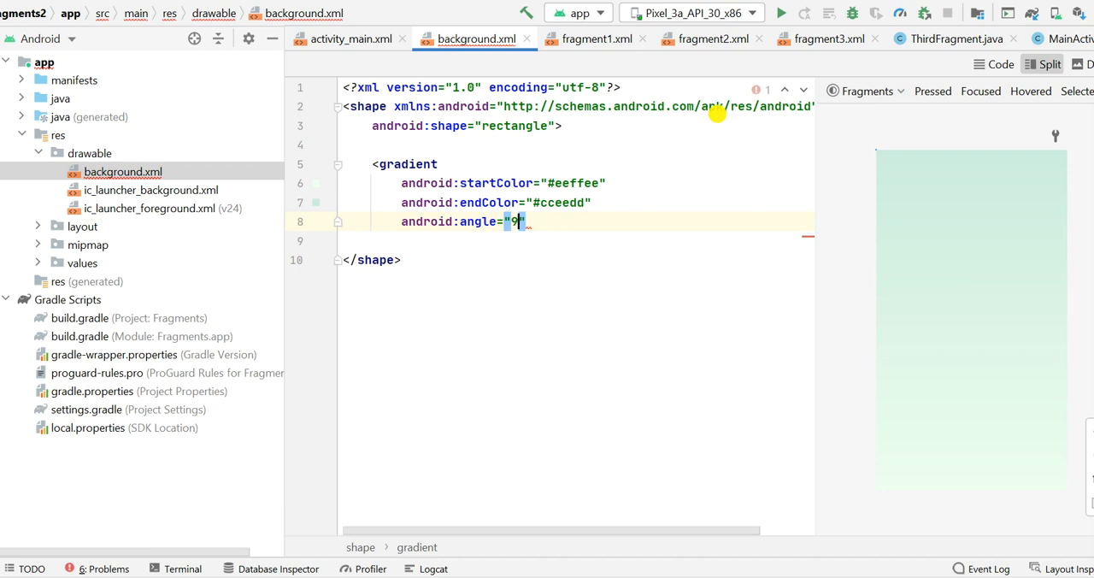
pyautogui.write('45')
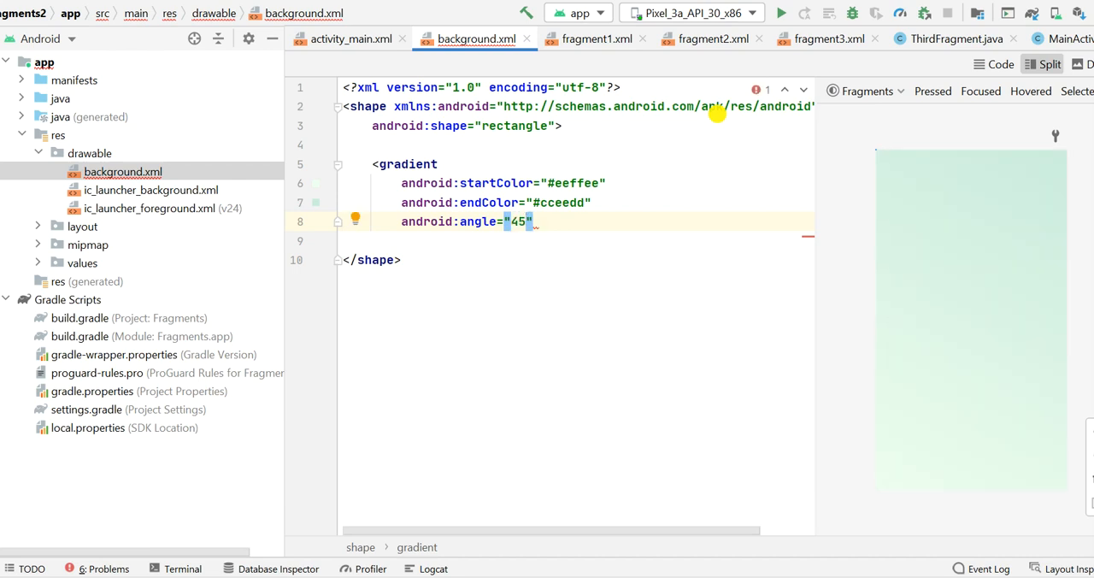
# Step: Add gradientRadius 30dp and type linear, then close the gradient element
pyautogui.write('android:gradientRadius="')
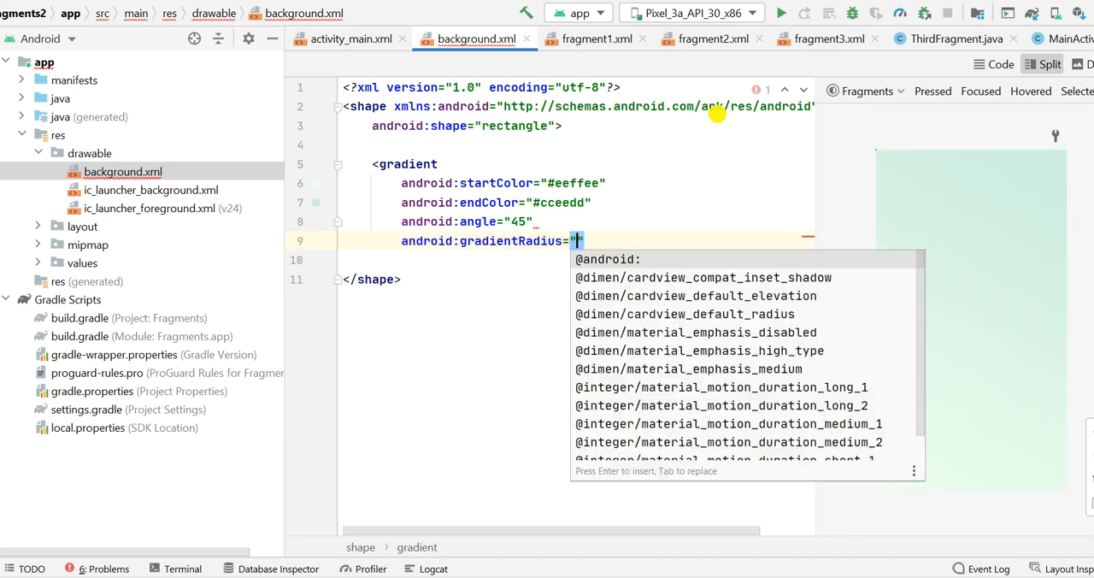
pyautogui.write('30')
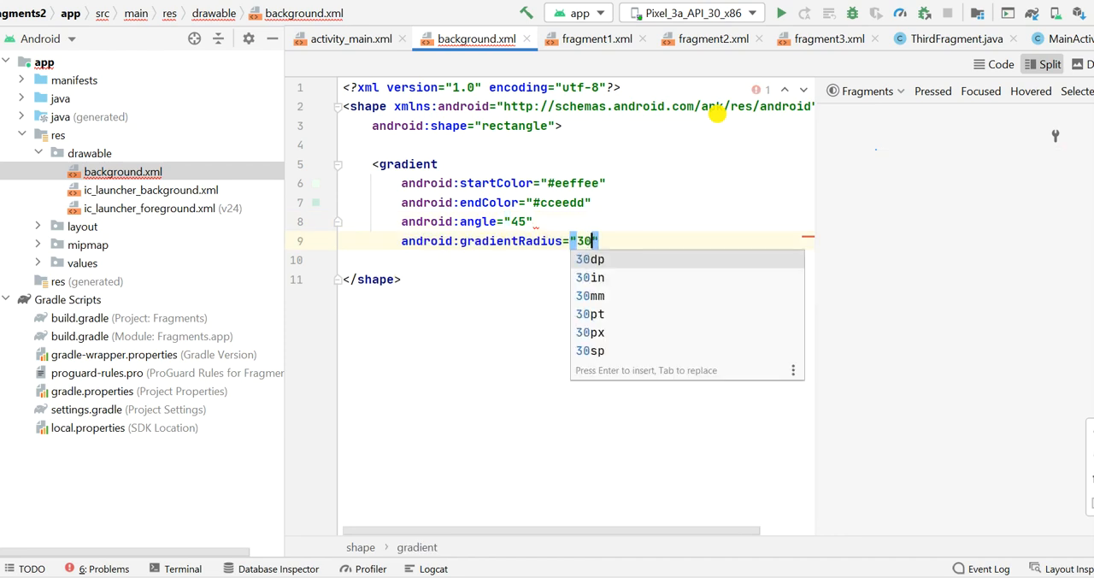
pyautogui.click(590, 258)
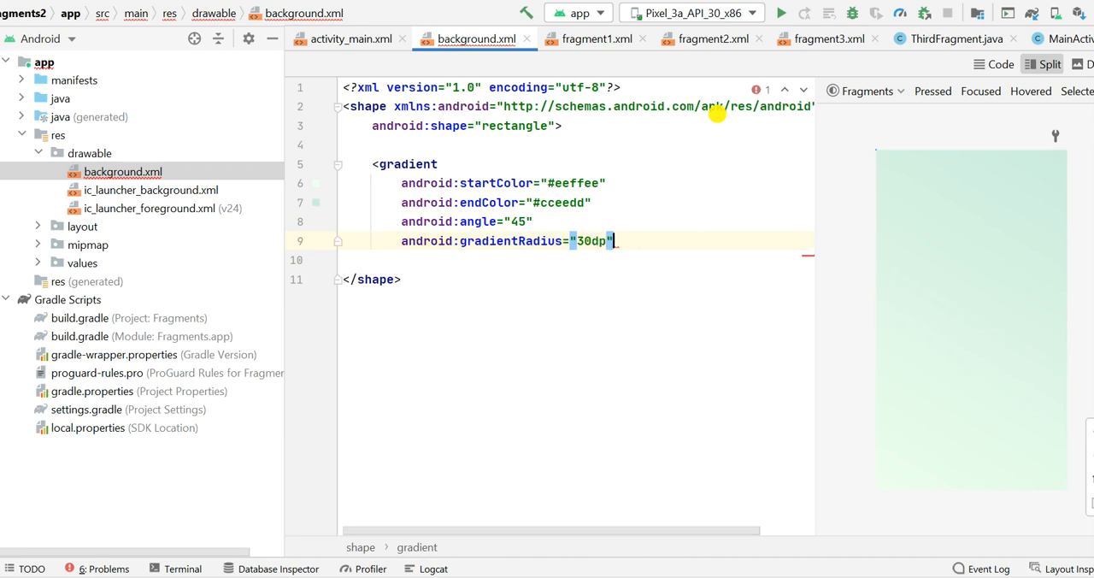
pyautogui.write('android:type="s')
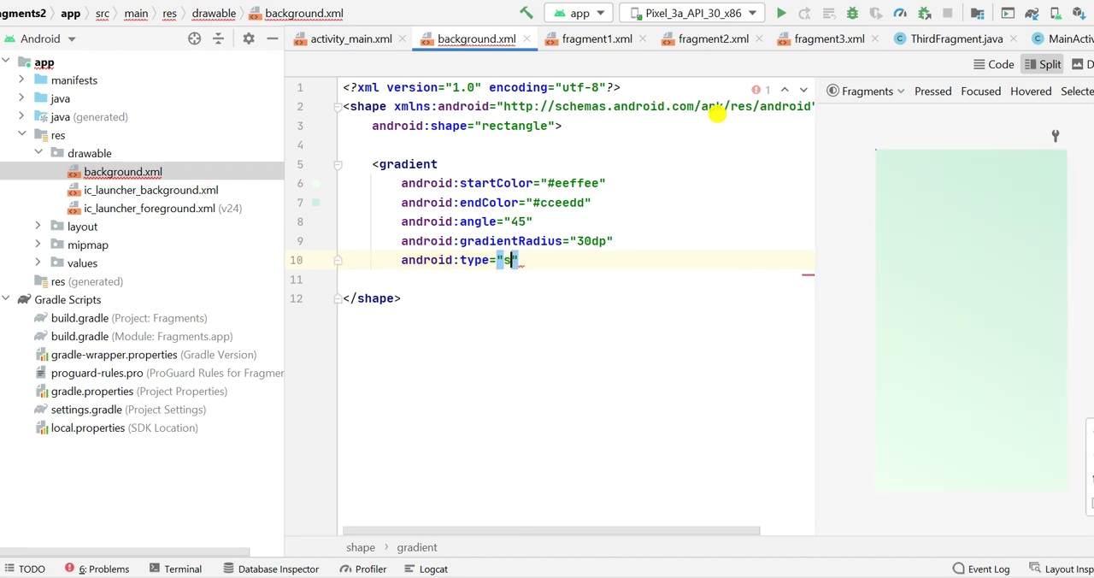
pyautogui.write('linear')
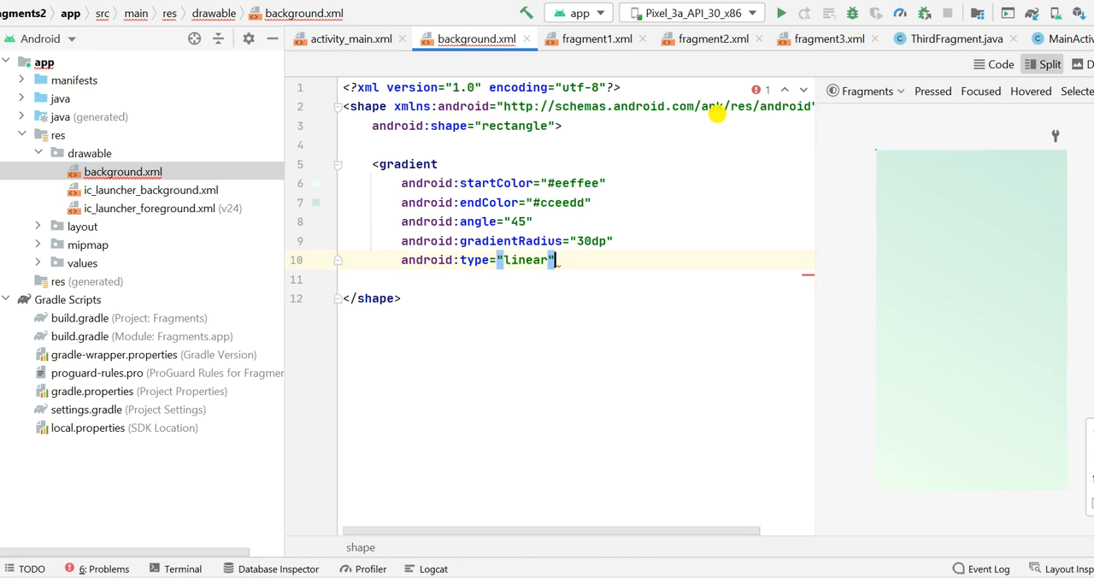
pyautogui.write('/>')
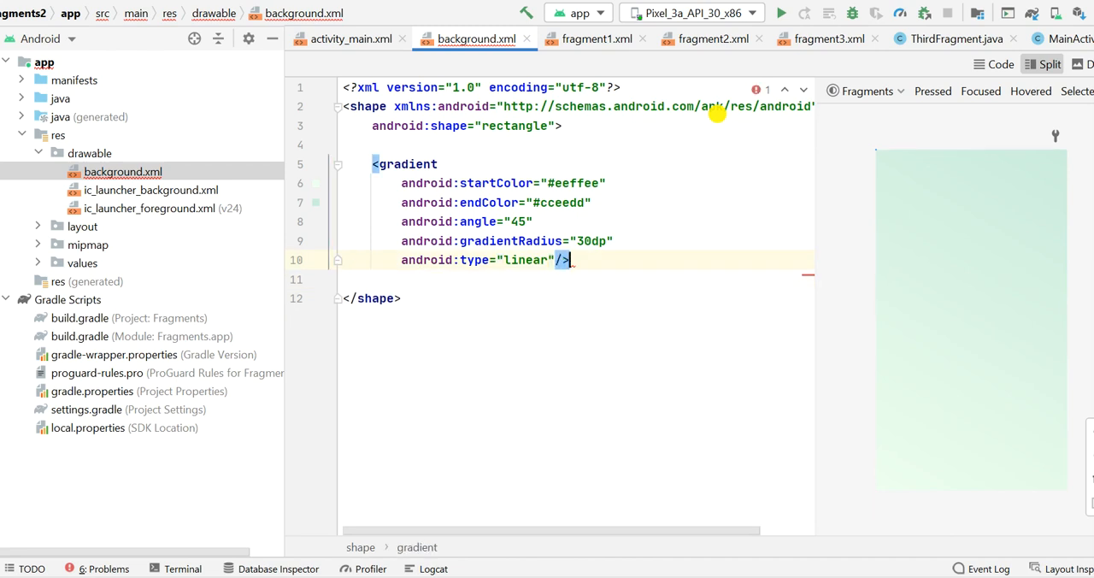
pyautogui.press('Return')
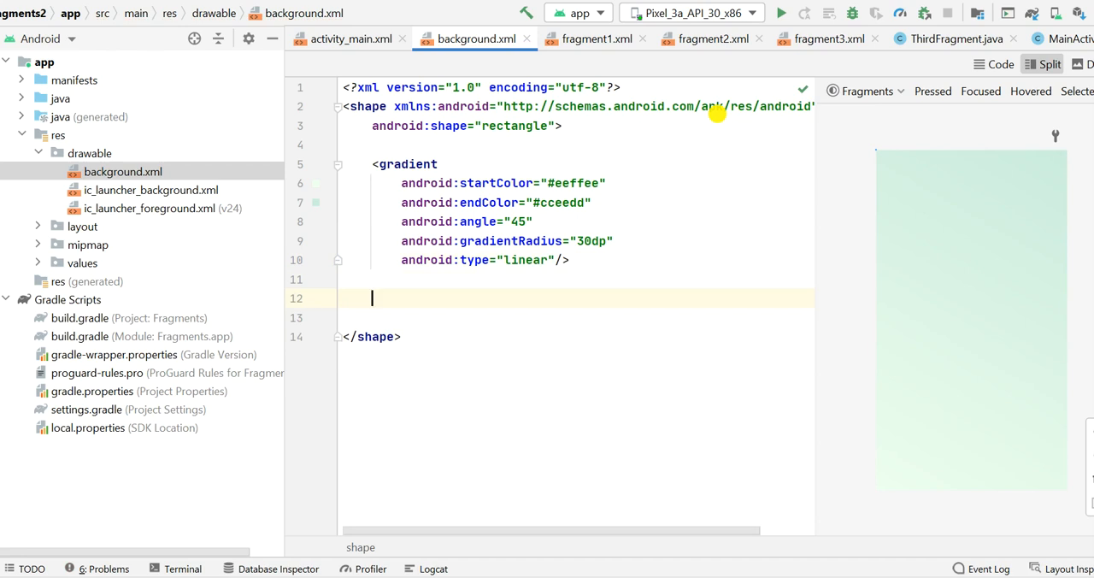
# Step: Add a corners element with bottomLeft, topLeft, topRight and bottomRight radii all 30dp
pyautogui.write('<corners')
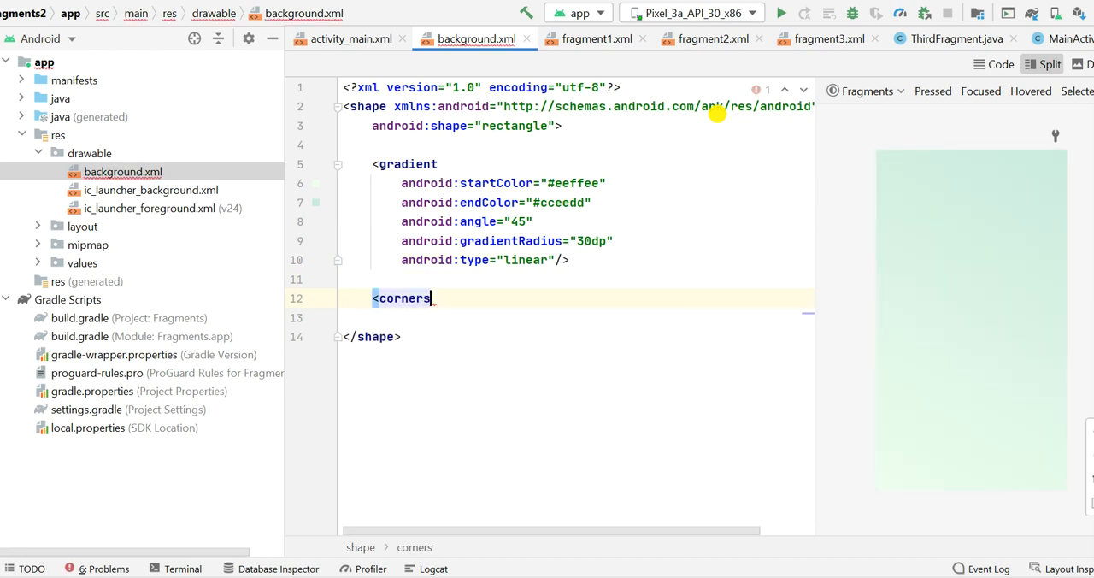
pyautogui.write('an')
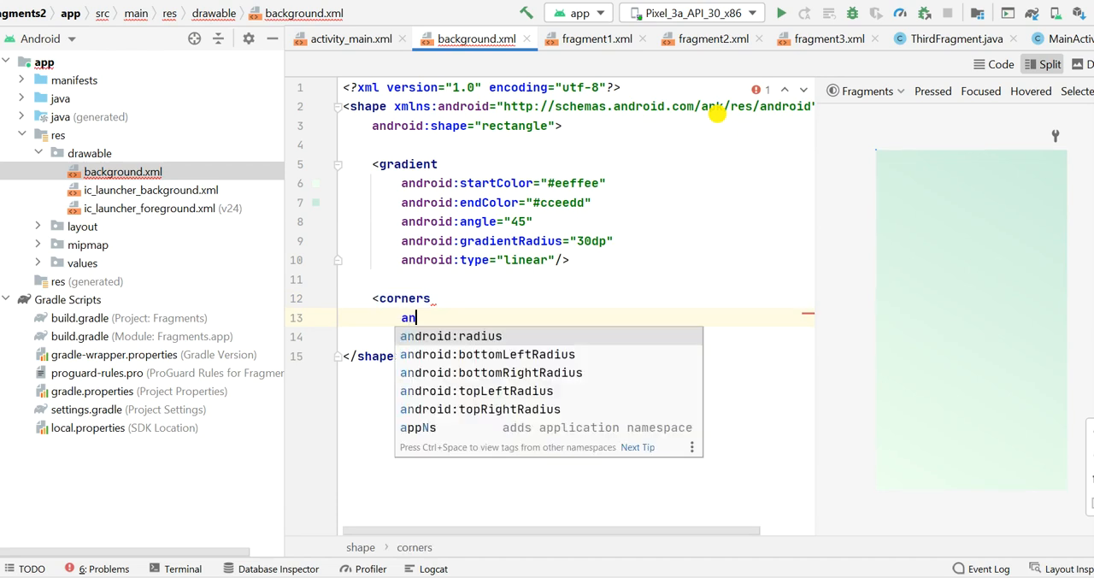
pyautogui.moveTo(499, 357)
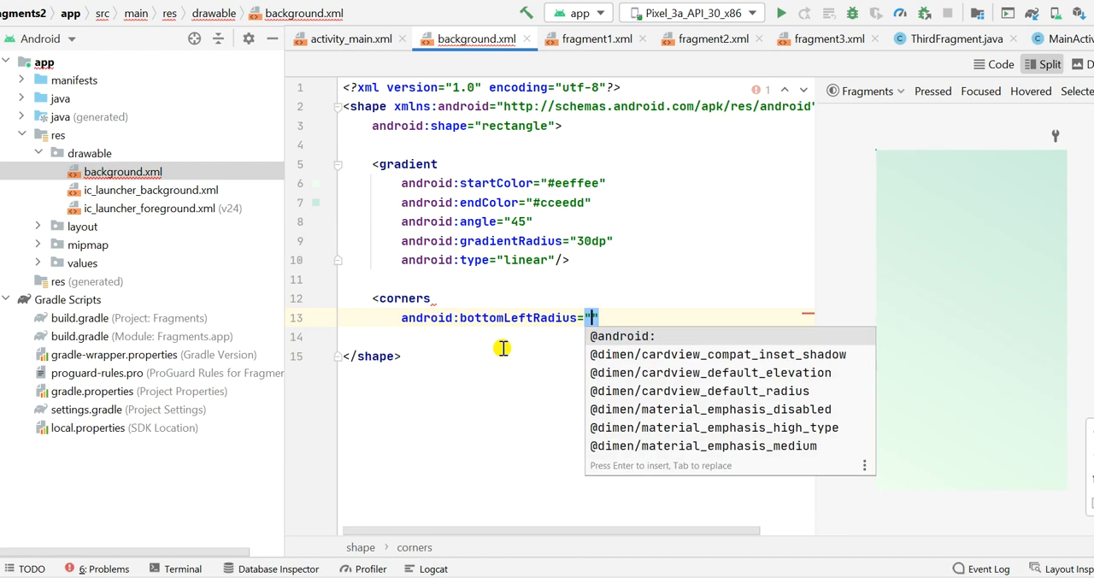
pyautogui.write('30dp')
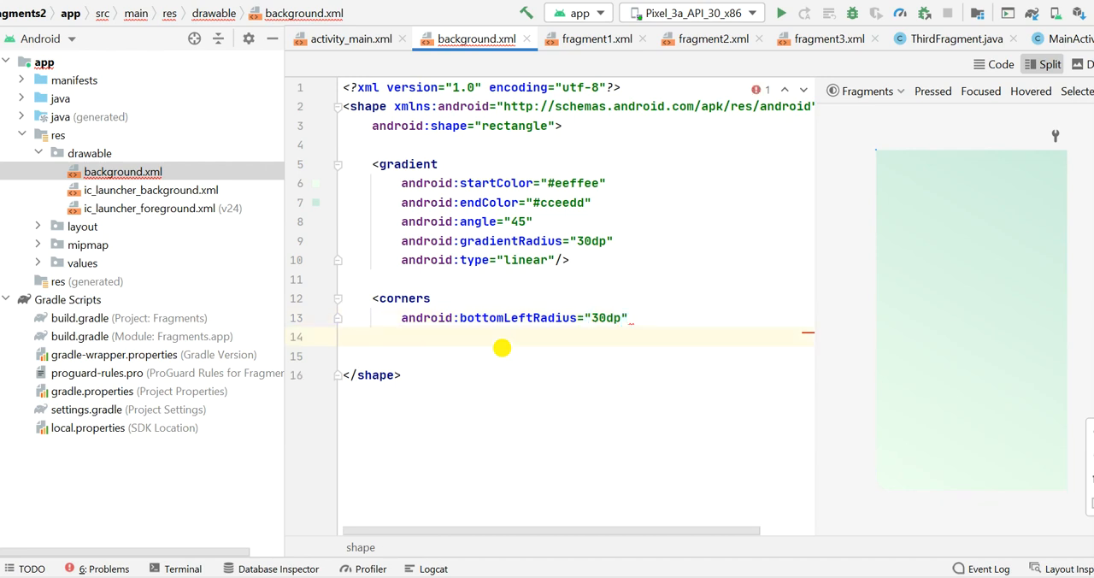
pyautogui.write('topLeftRadius="')
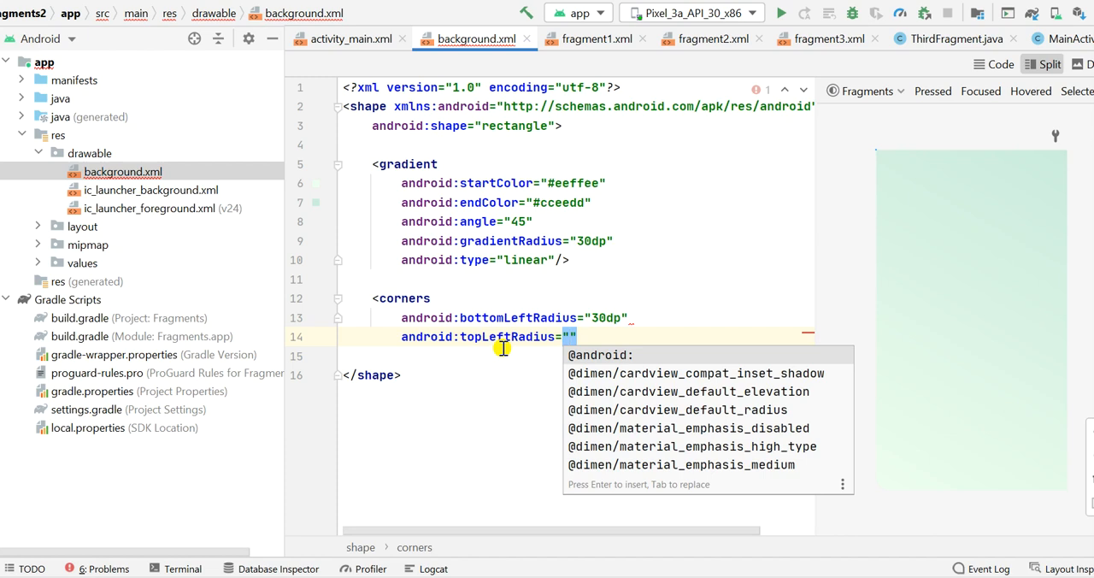
pyautogui.write('30dp')
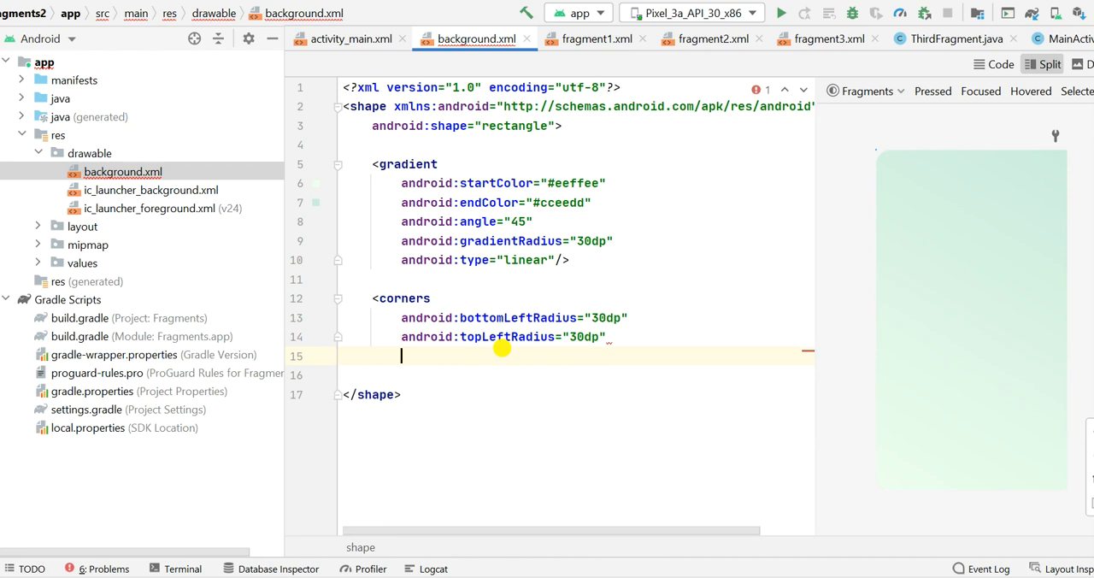
pyautogui.write('android:topRightRadius="')
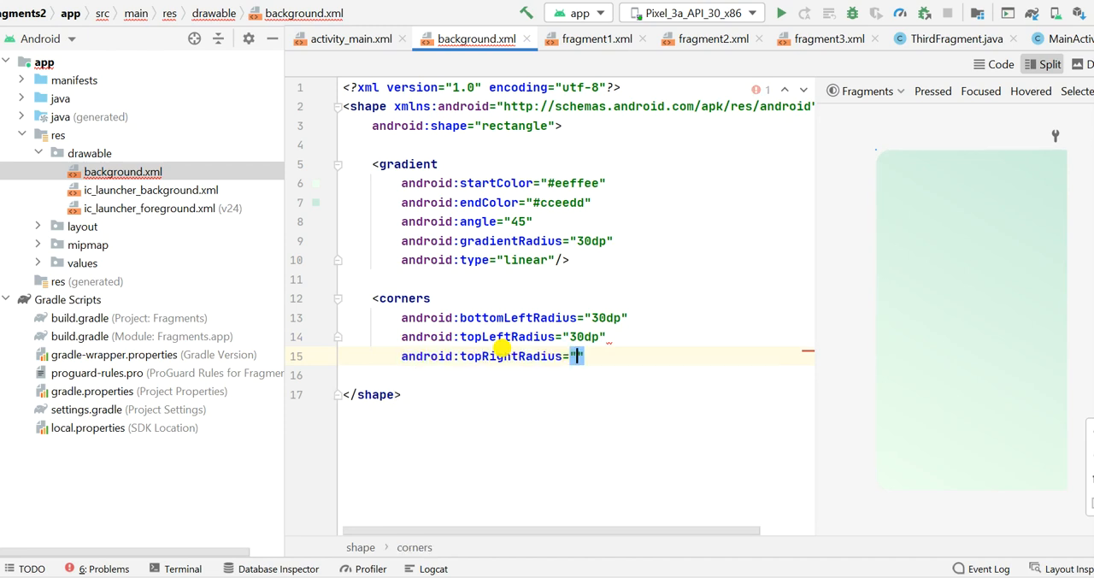
pyautogui.write('30dp')
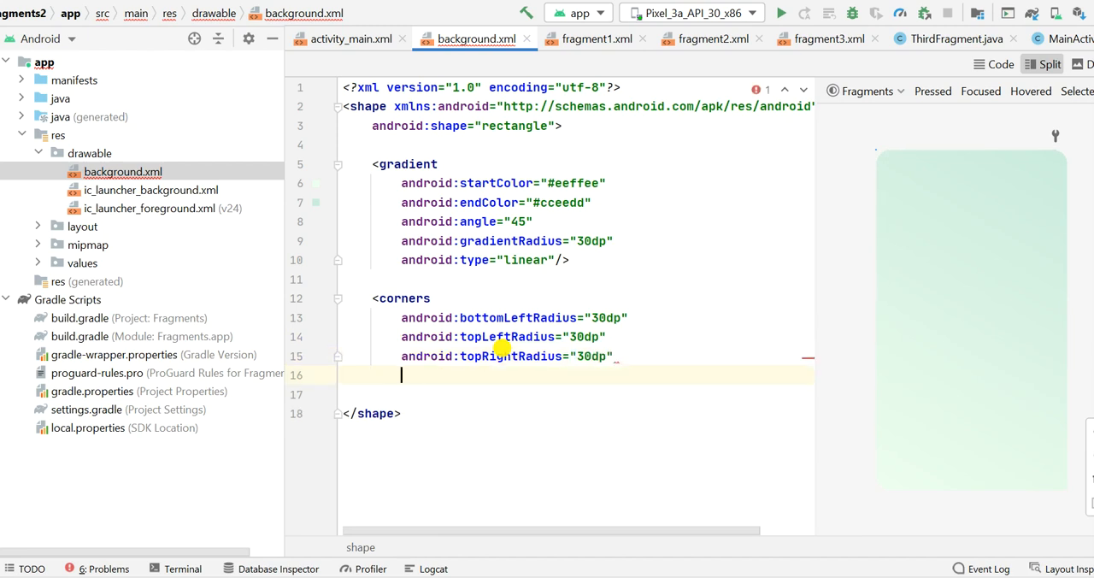
pyautogui.write('bottomRightRadius=""')
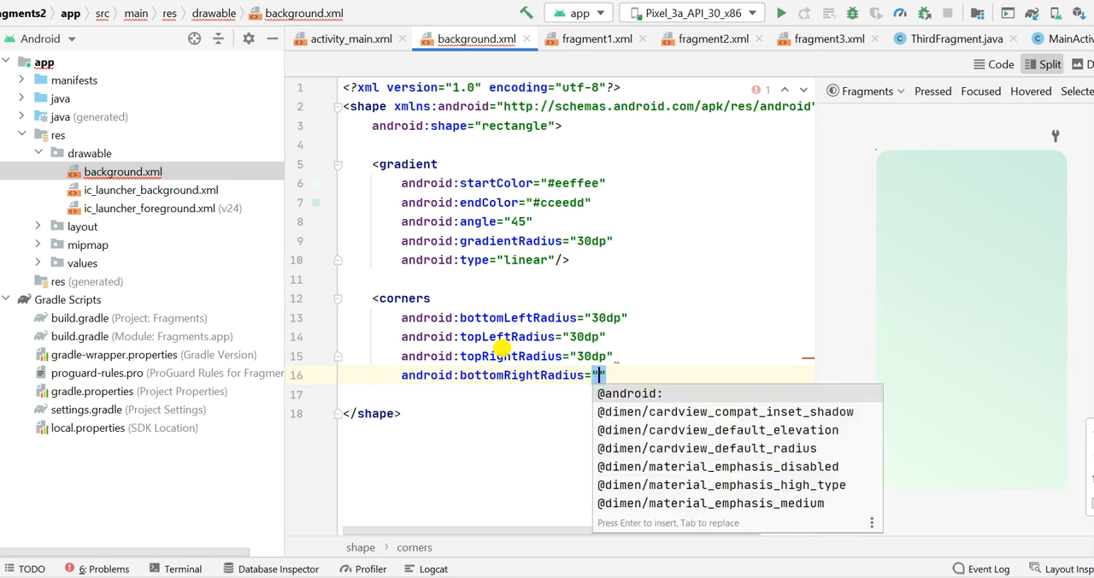
pyautogui.write('10dp')
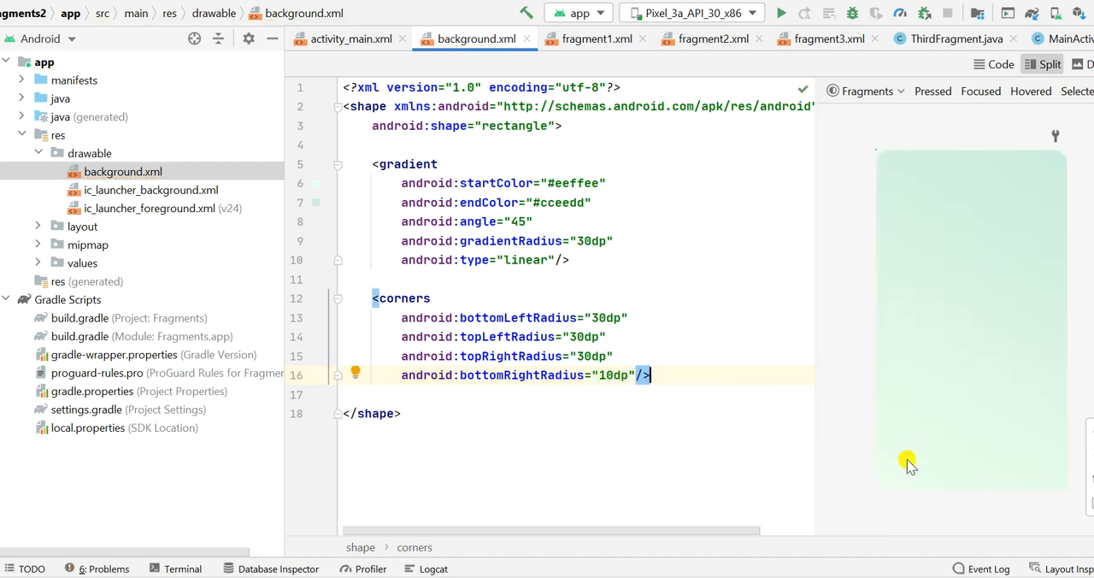
pyautogui.moveTo(1060, 479)
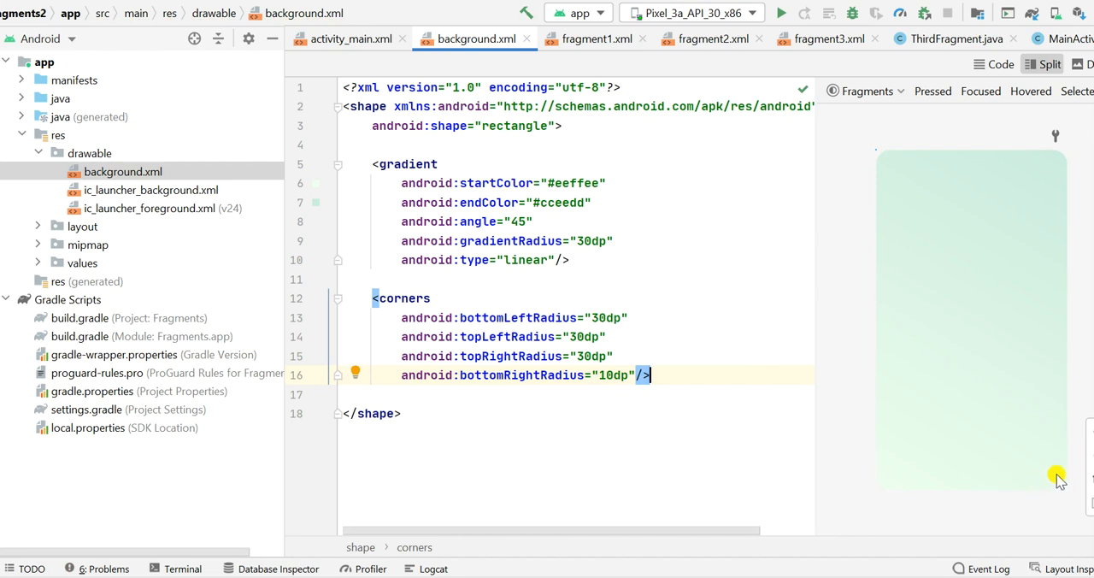
pyautogui.moveTo(1060, 492)
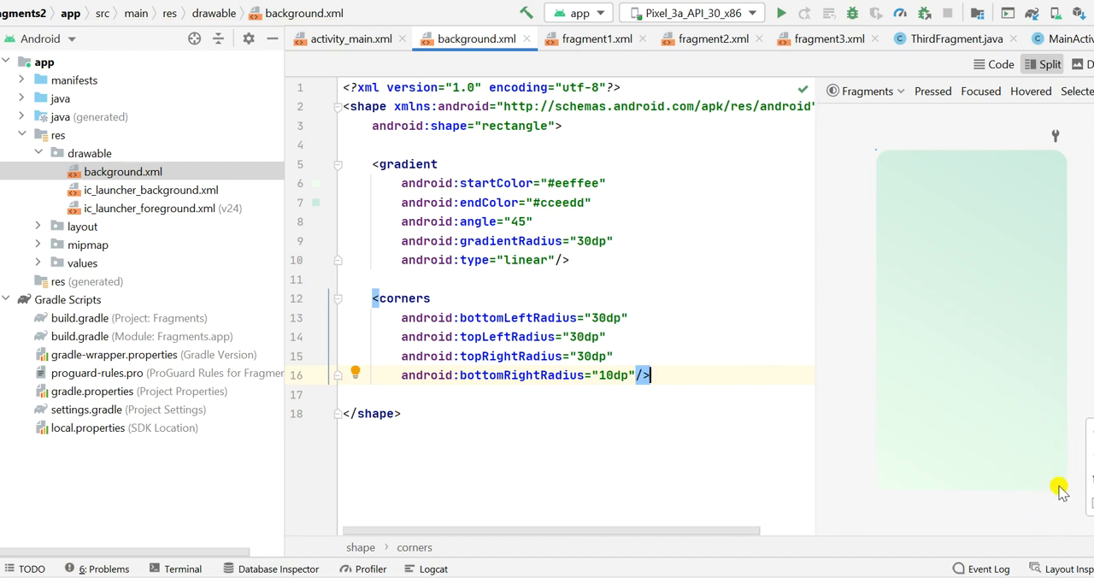
pyautogui.moveTo(796, 284)
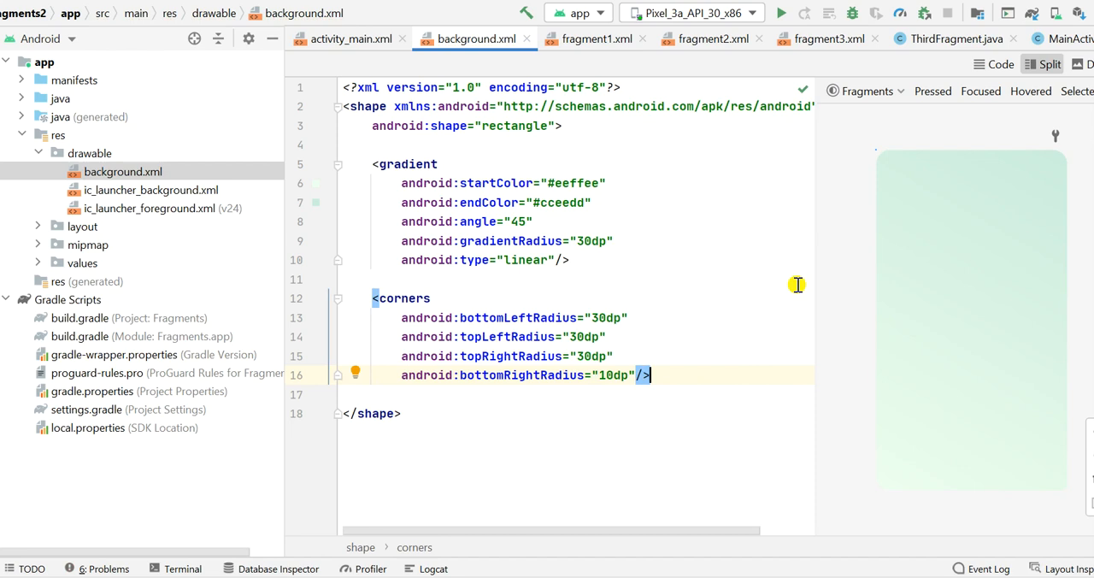
pyautogui.moveTo(584, 376)
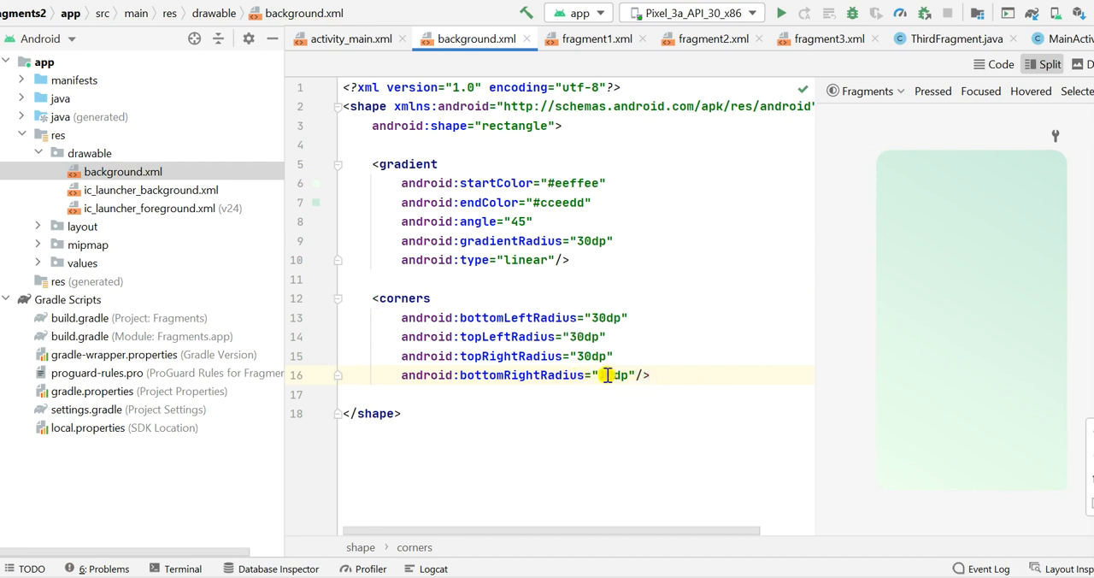
pyautogui.write('3')
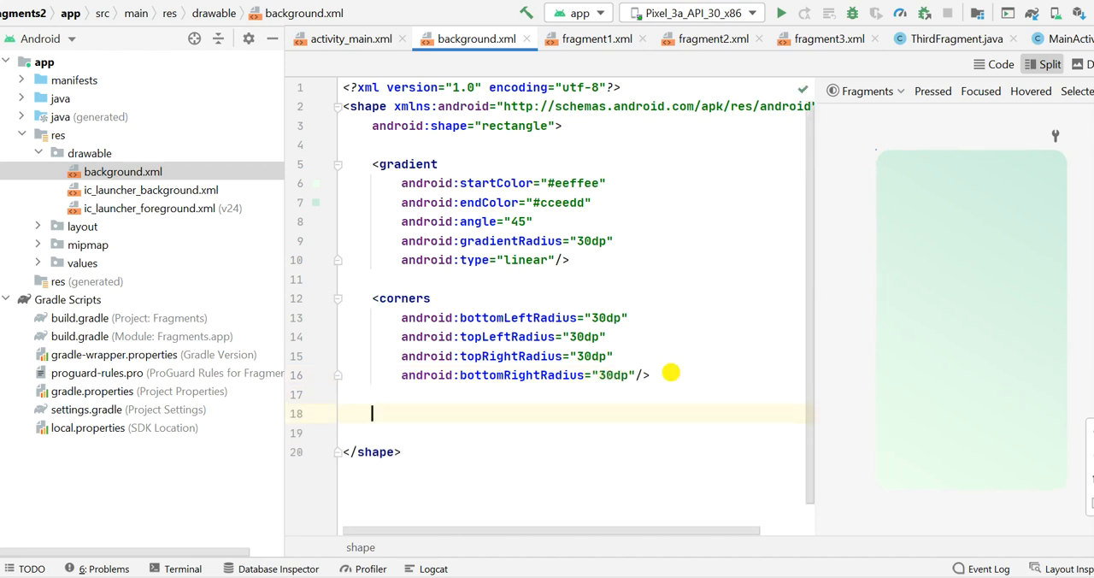
# Step: Add a stroke element with width 2dp and color #00ff00 and close it
pyautogui.write('<')
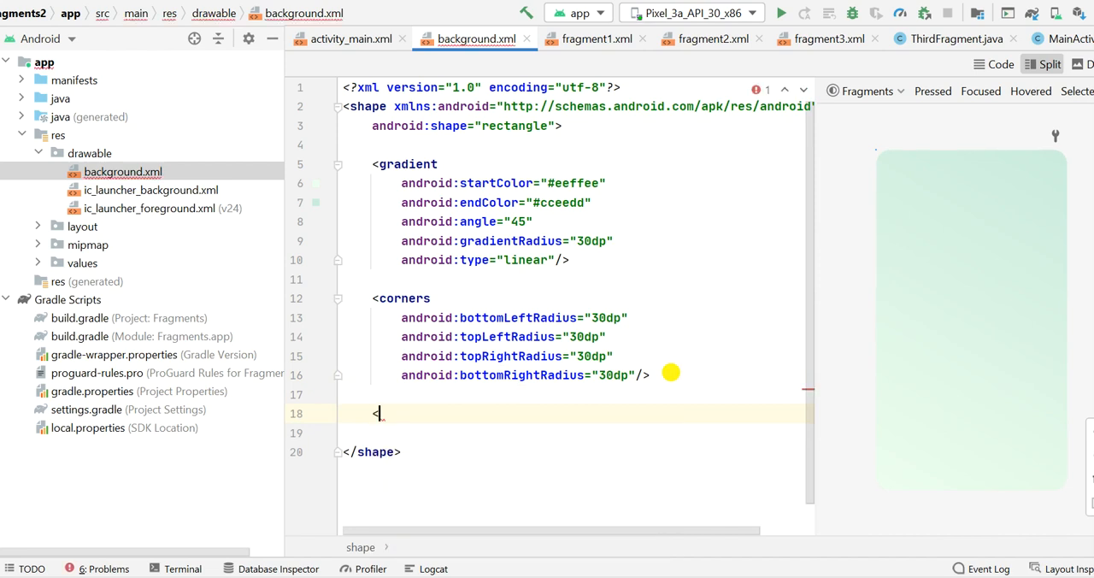
pyautogui.write('stroke')
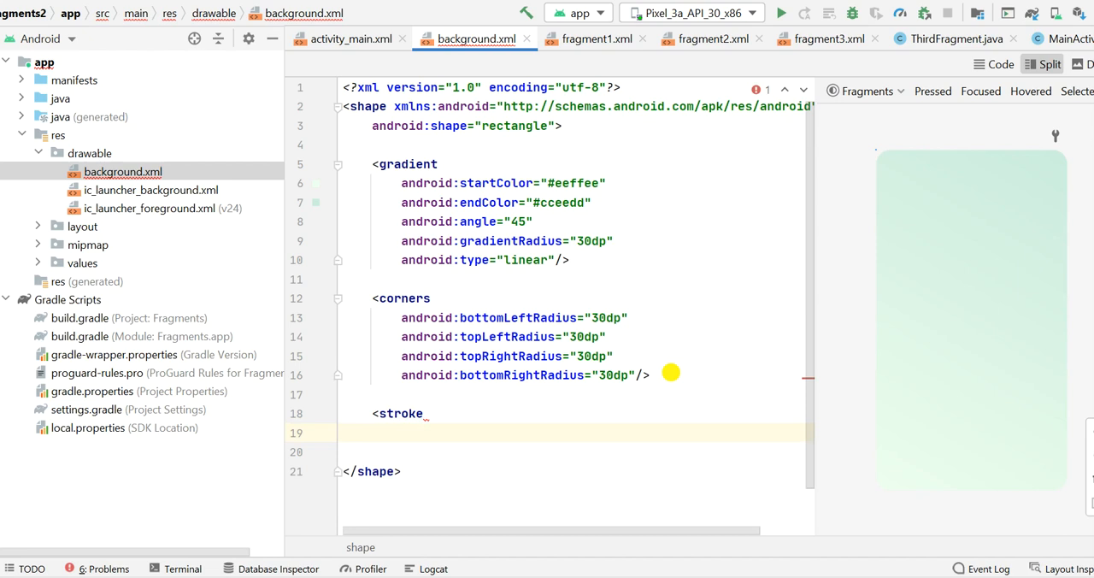
pyautogui.write('android:width="2dp')
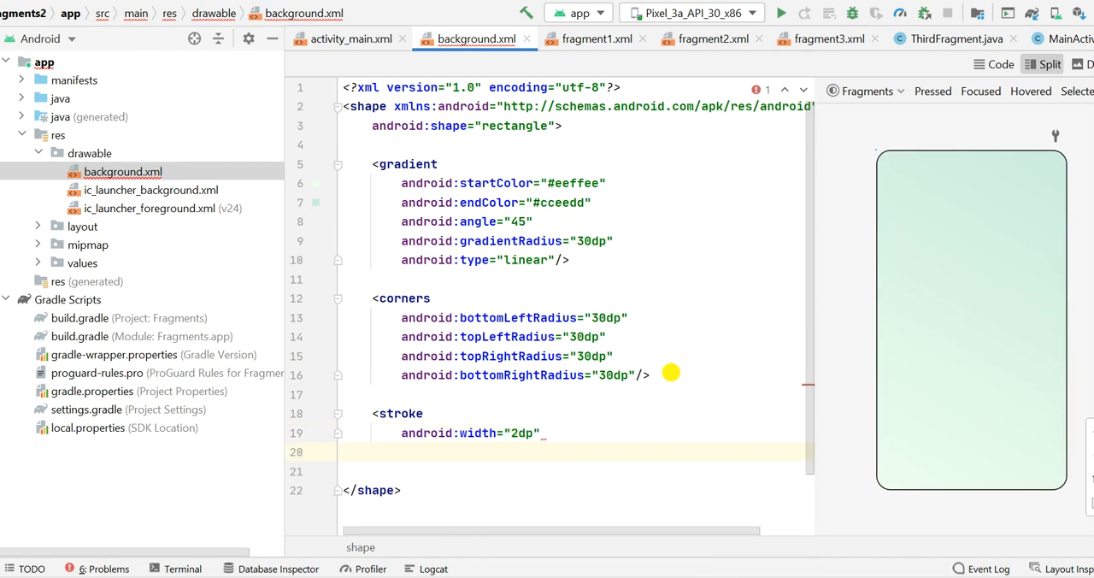
pyautogui.write('color="#')
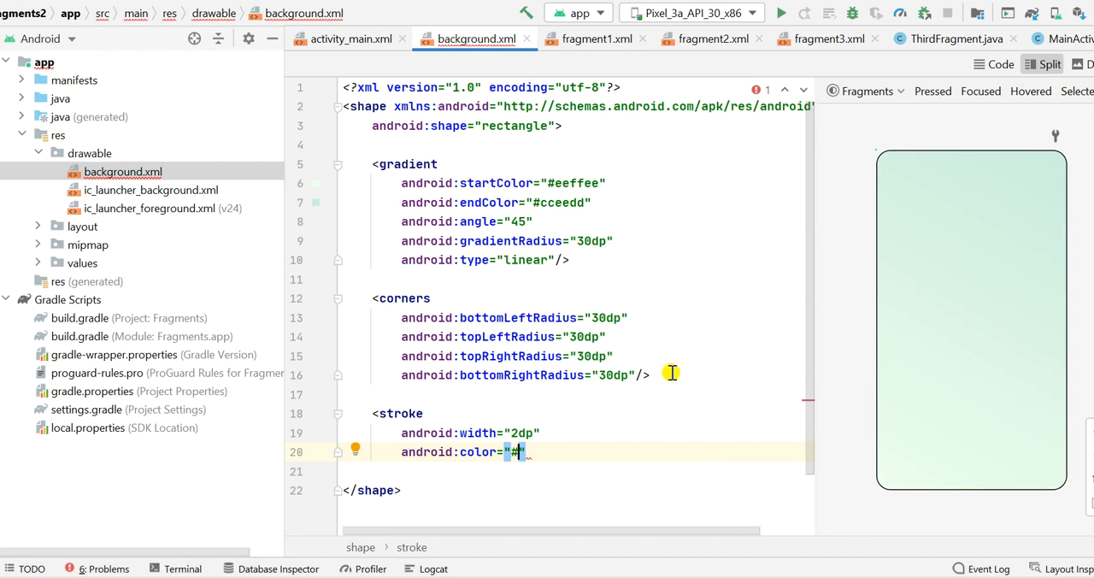
pyautogui.write('00ff')
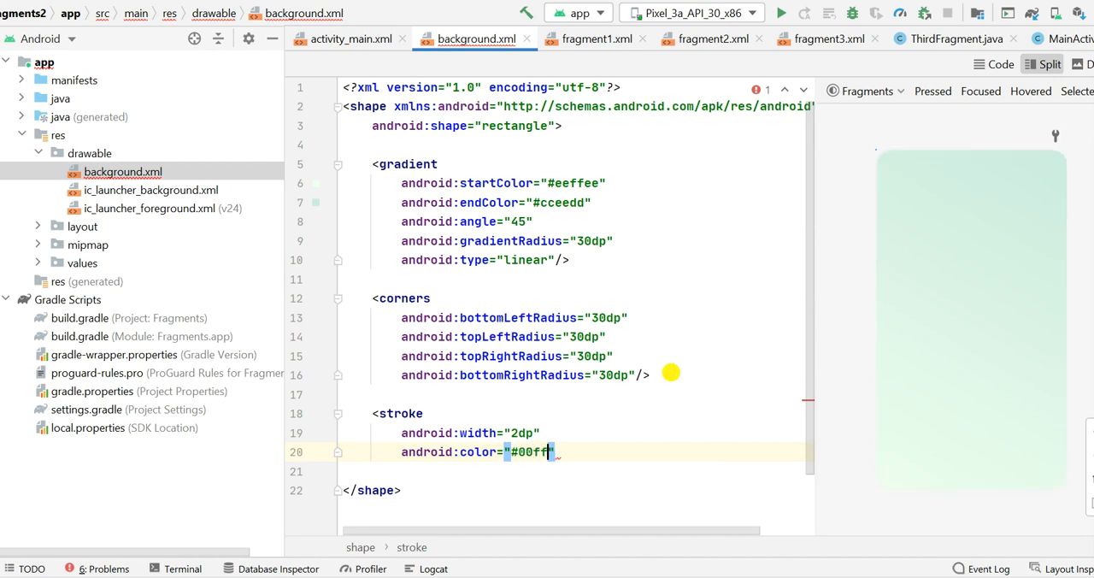
pyautogui.write('00')
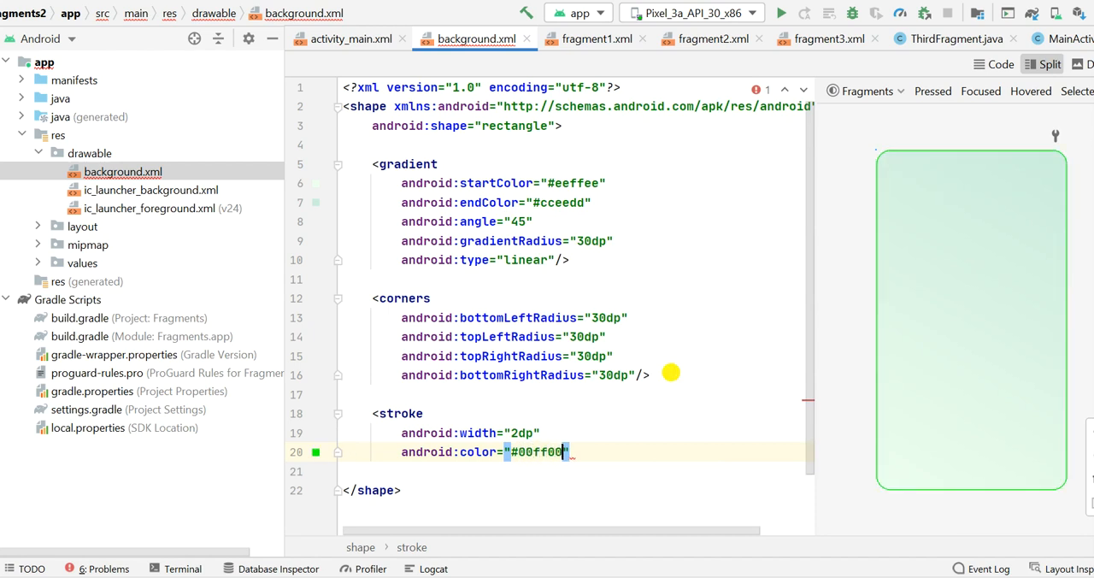
pyautogui.write('/>')
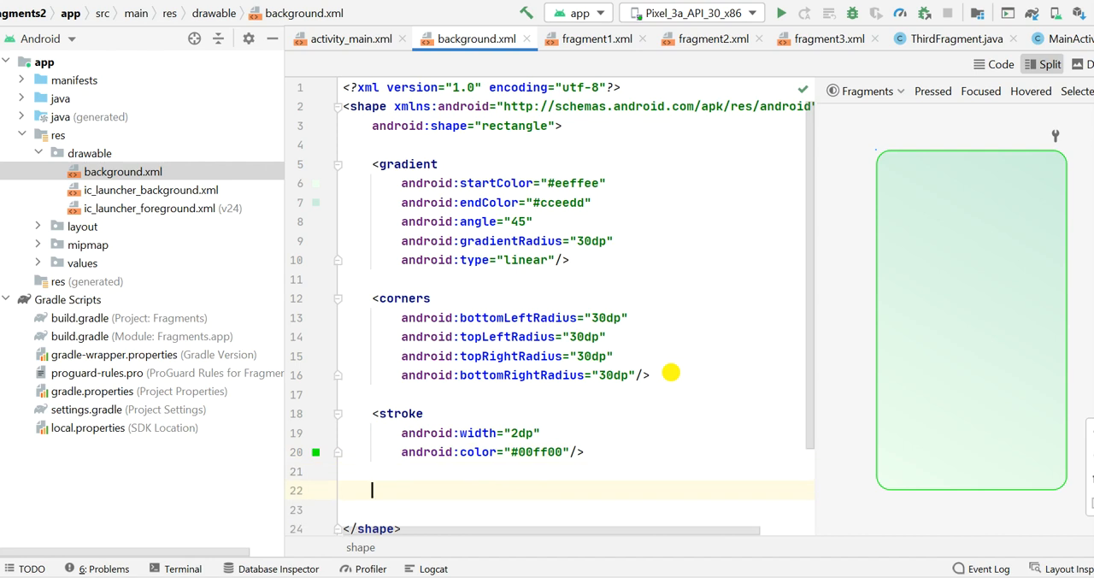
# Step: Remove stray angle brackets typed after the stroke element
pyautogui.write('<<<<<<<<<<<<<<')
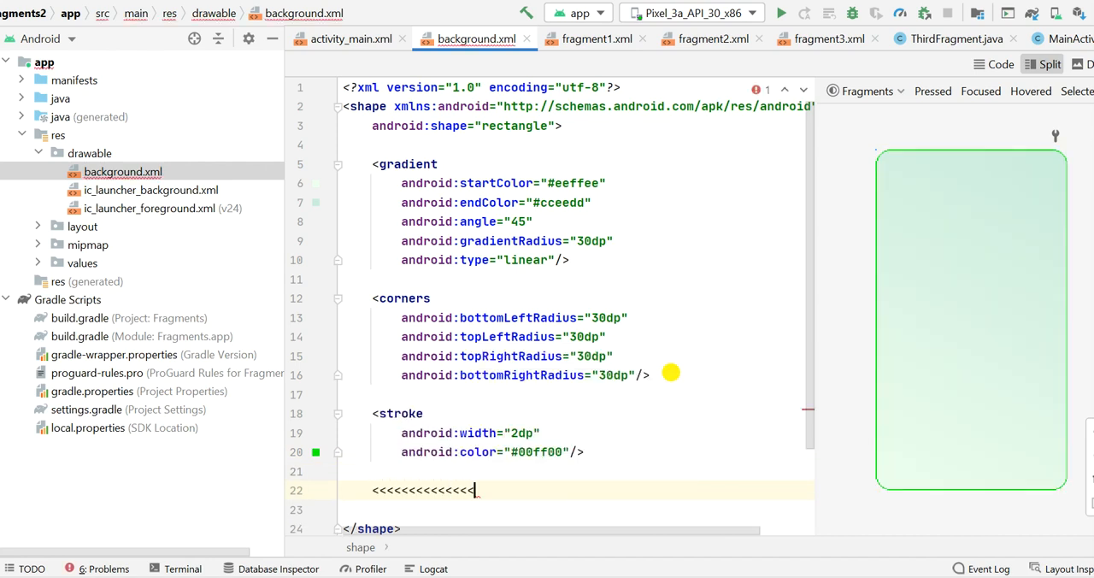
pyautogui.press('BackSpace')
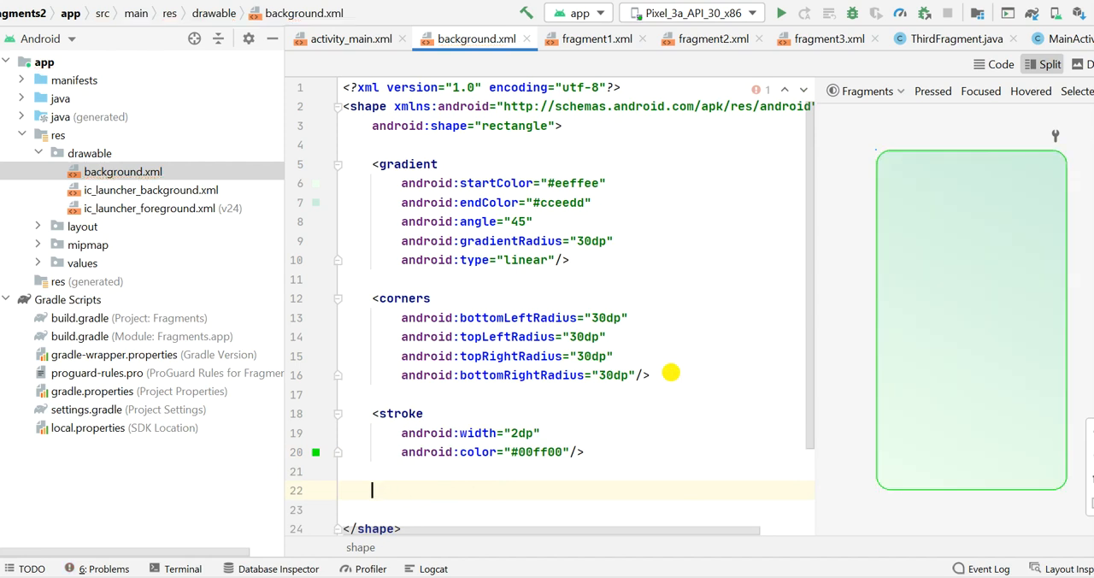
pyautogui.write('<')
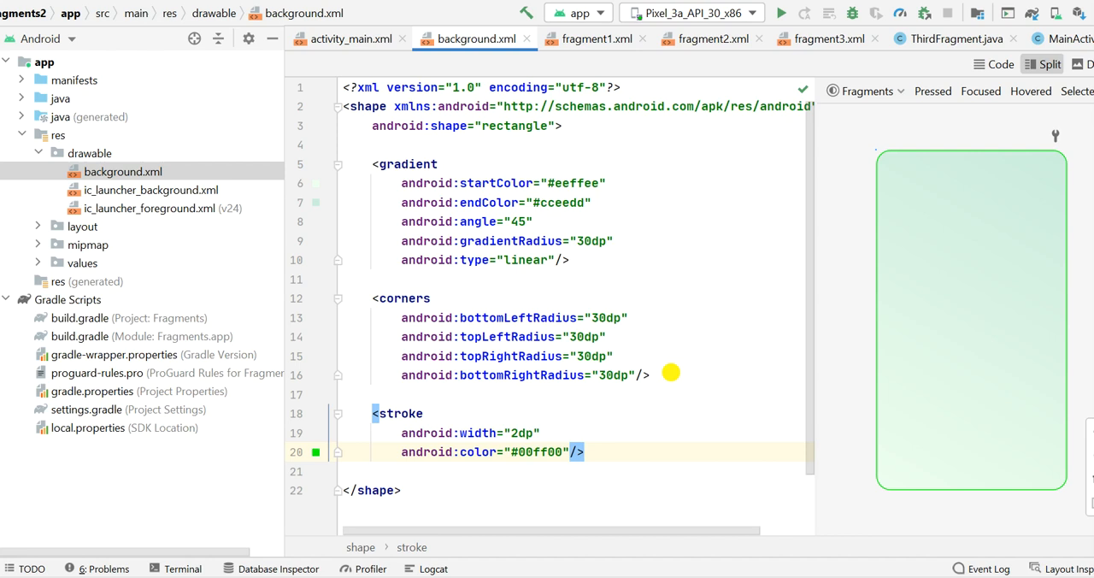
pyautogui.moveTo(744, 117)
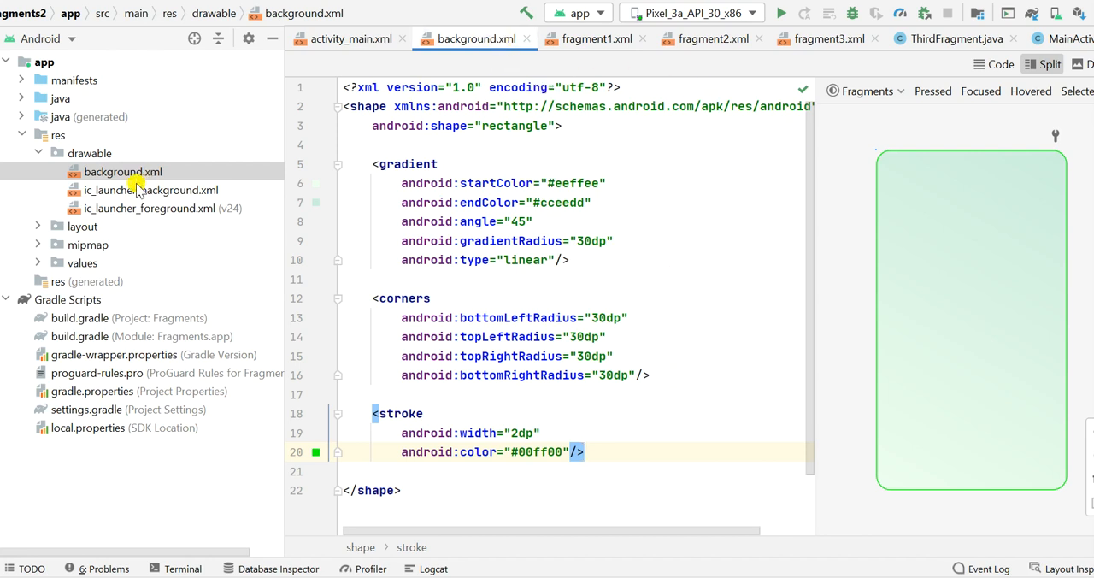
pyautogui.click(38, 225)
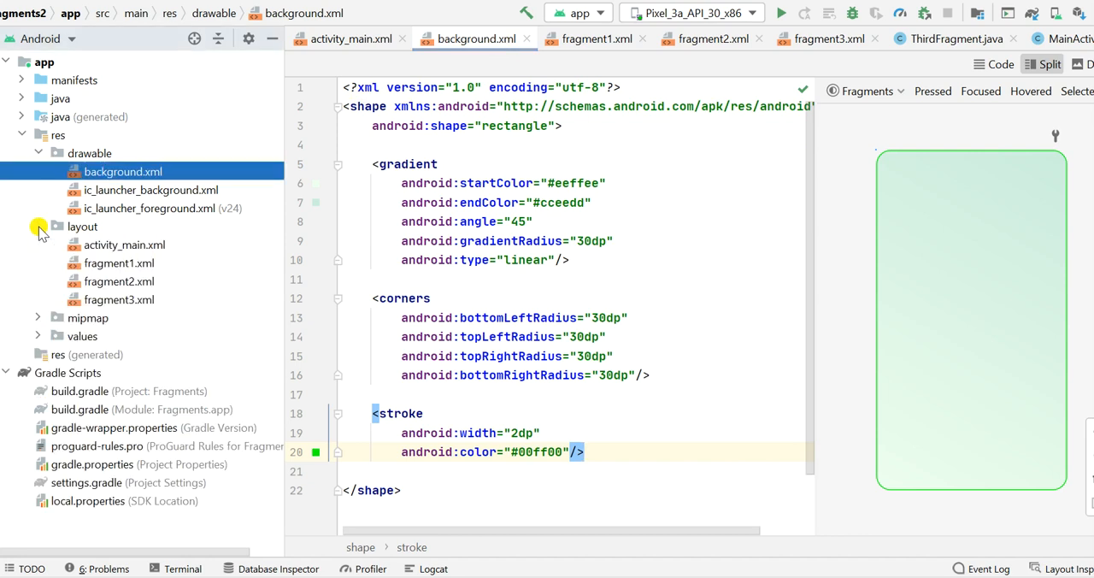
pyautogui.click(120, 263)
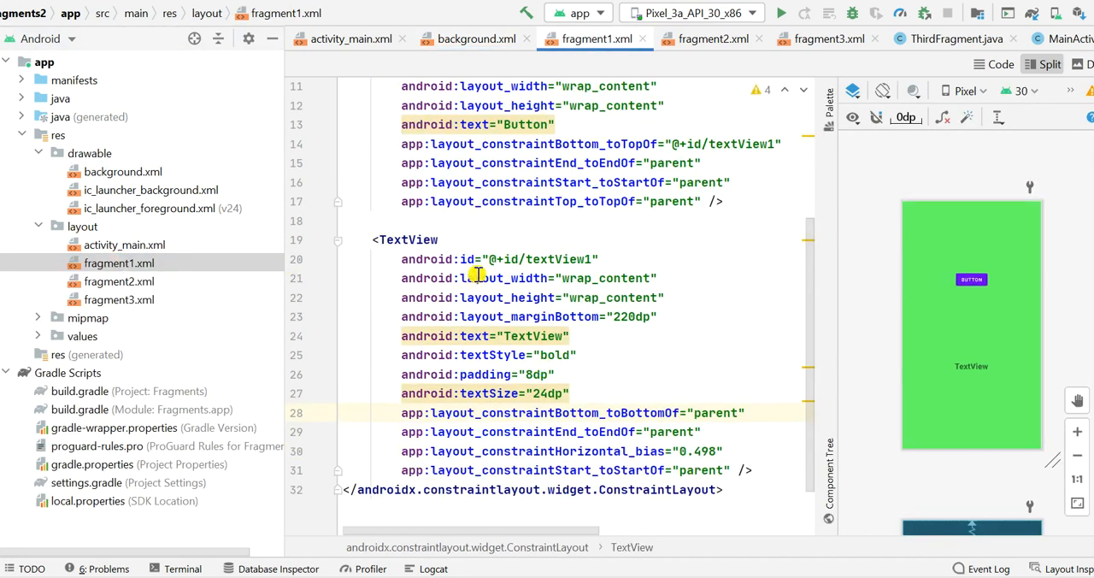
pyautogui.click(553, 374)
pyautogui.write('android:background=""')
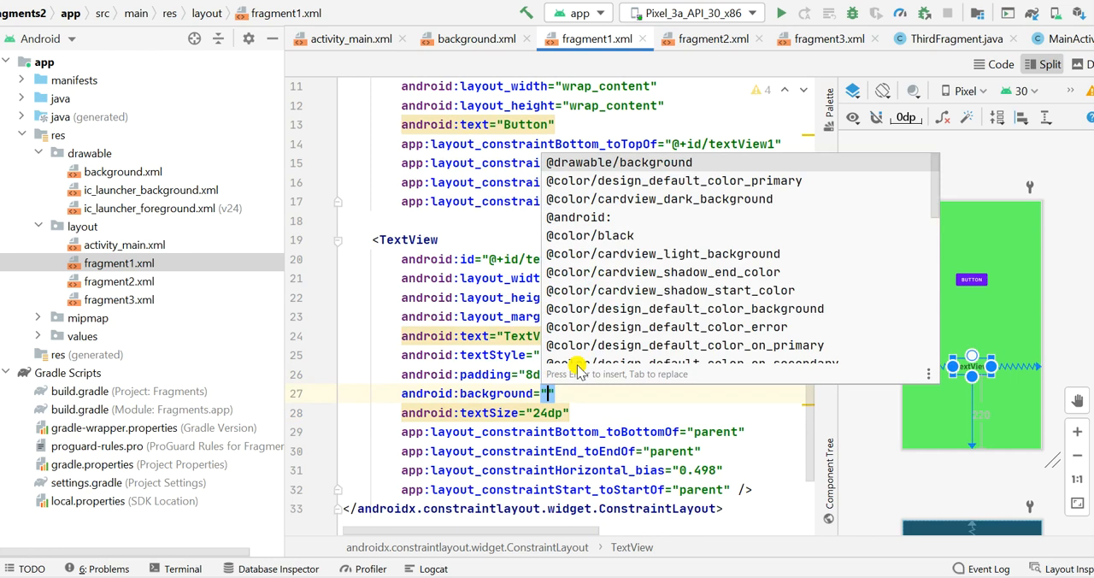
pyautogui.click(617, 162)
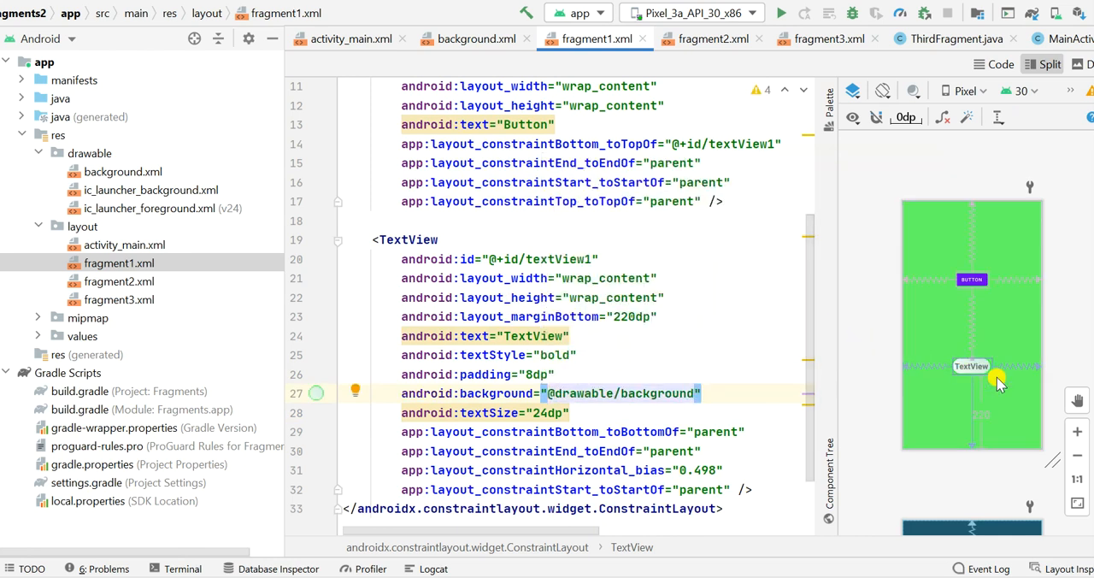
pyautogui.moveTo(875, 333)
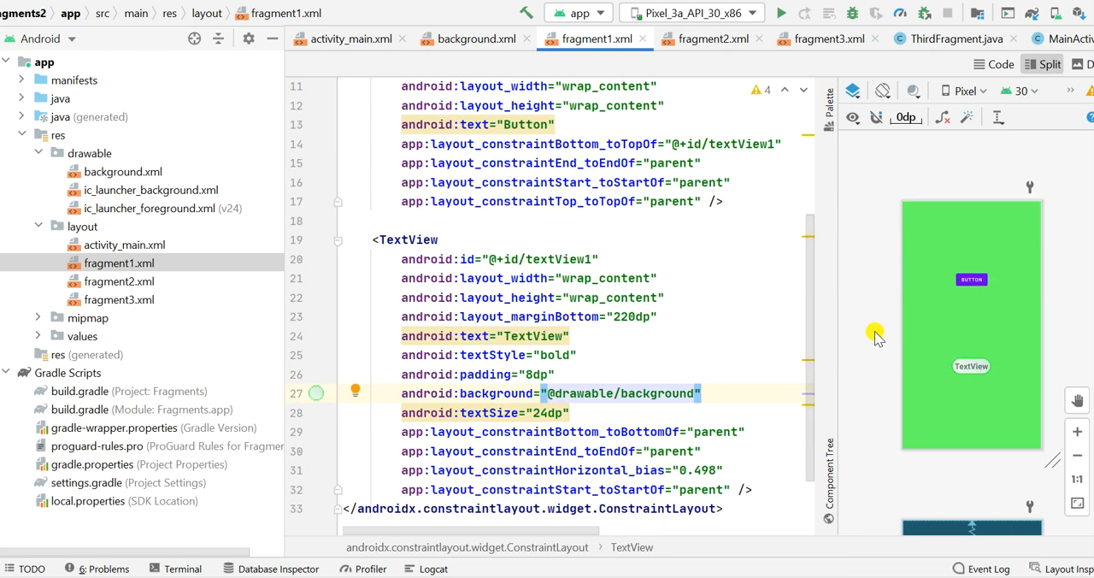
pyautogui.moveTo(580, 137)
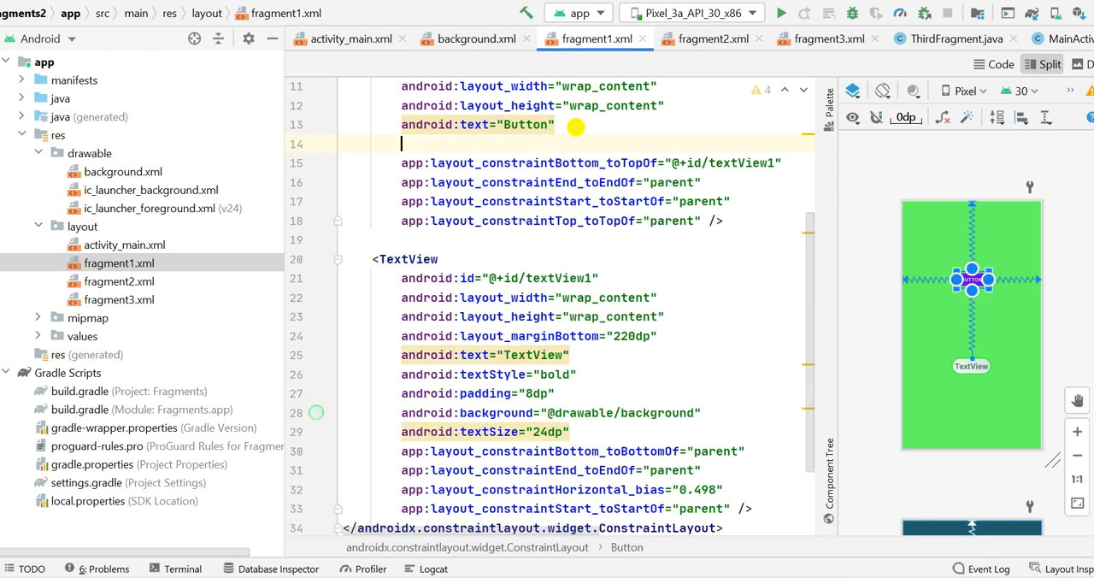
pyautogui.write('background="@drawable/background')
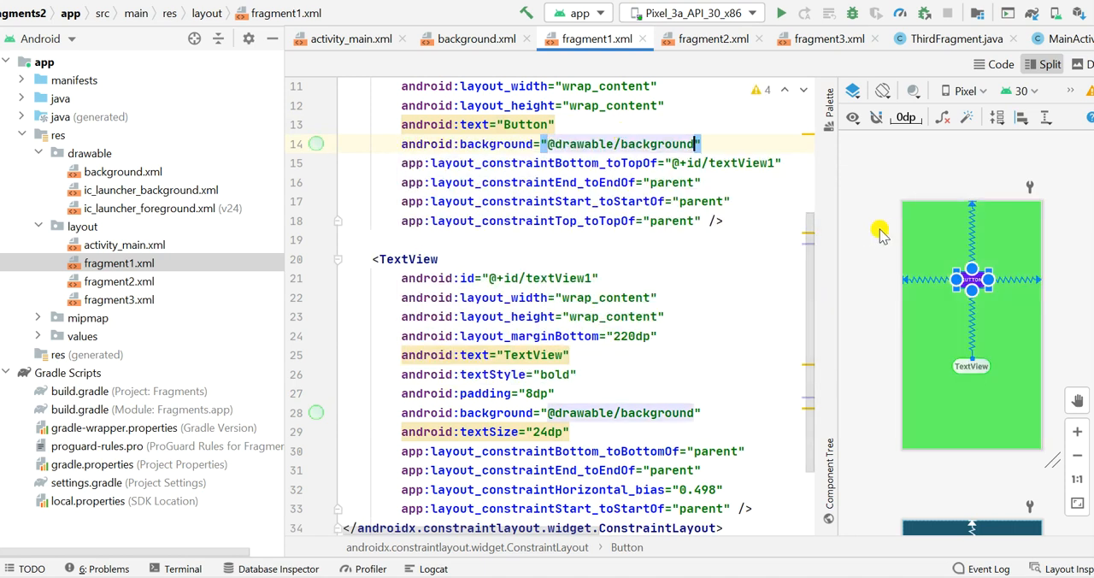
pyautogui.click(880, 236)
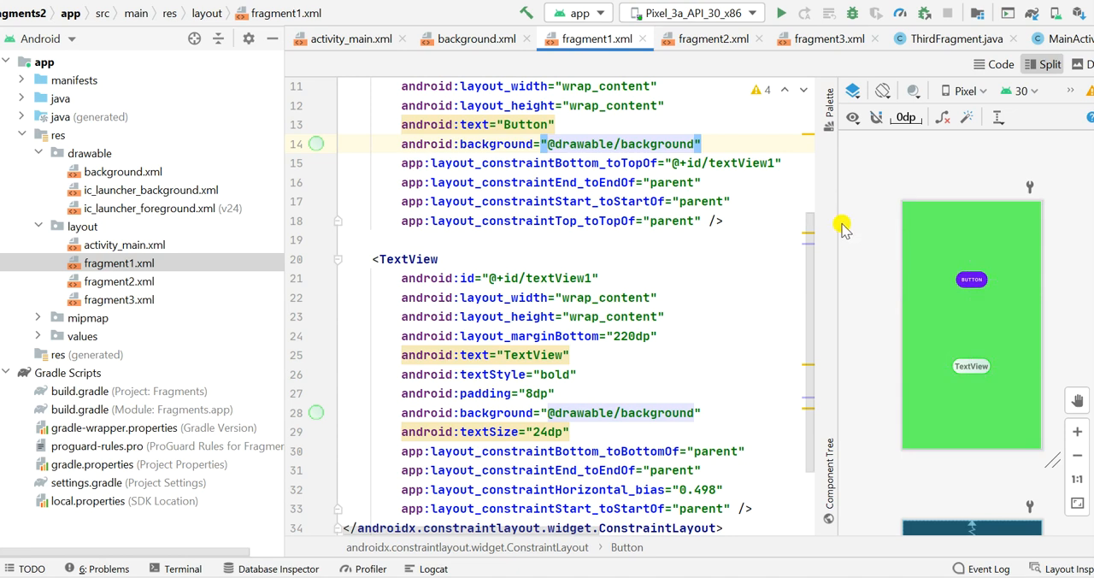
pyautogui.moveTo(861, 220)
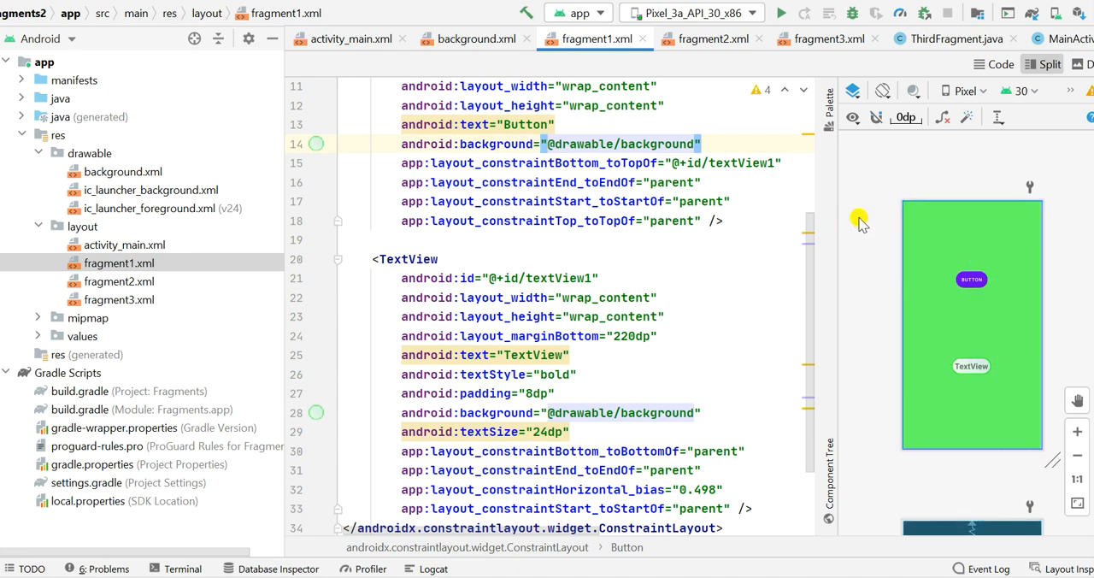
pyautogui.moveTo(452, 323)
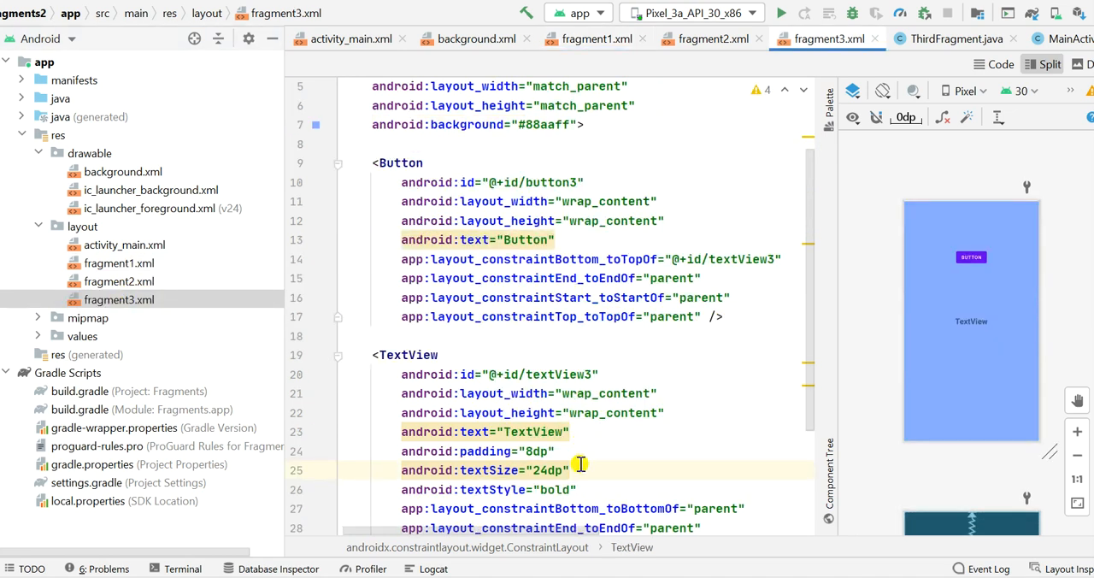
pyautogui.press('Return')
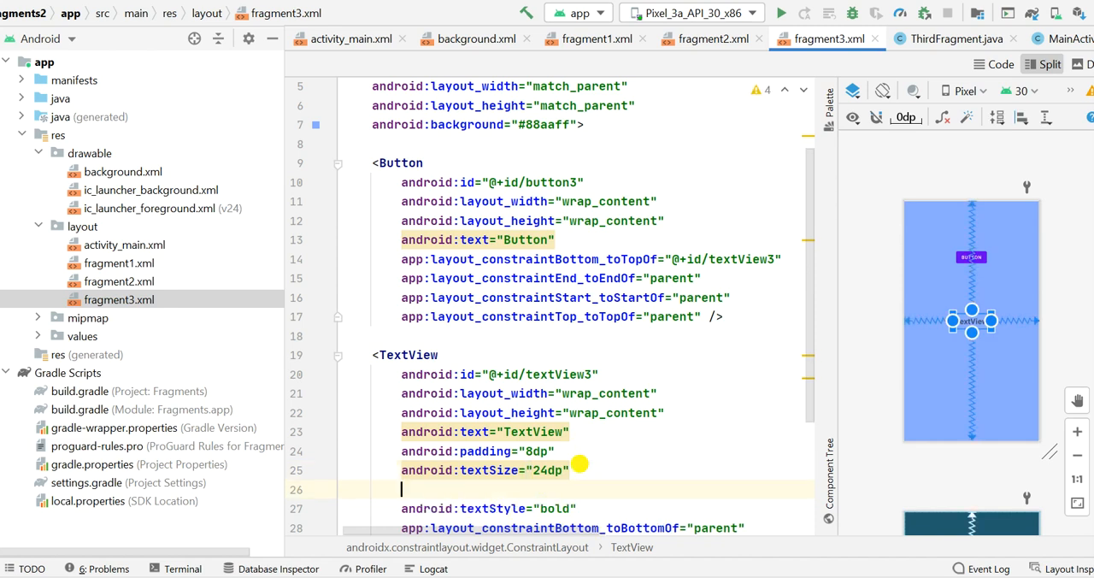
pyautogui.write('background="@drawable/background')
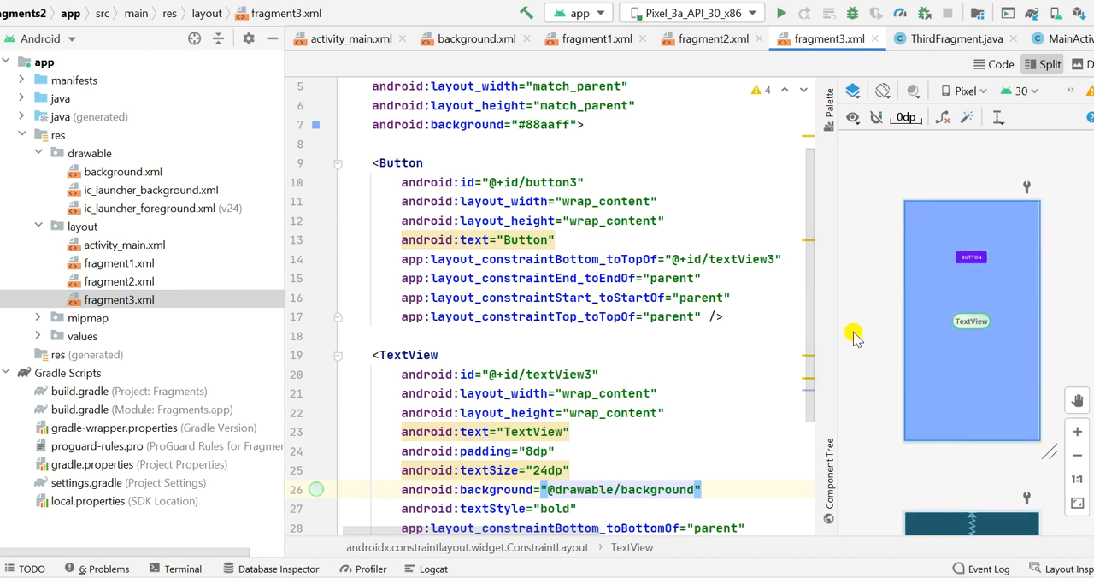
pyautogui.moveTo(827, 402)
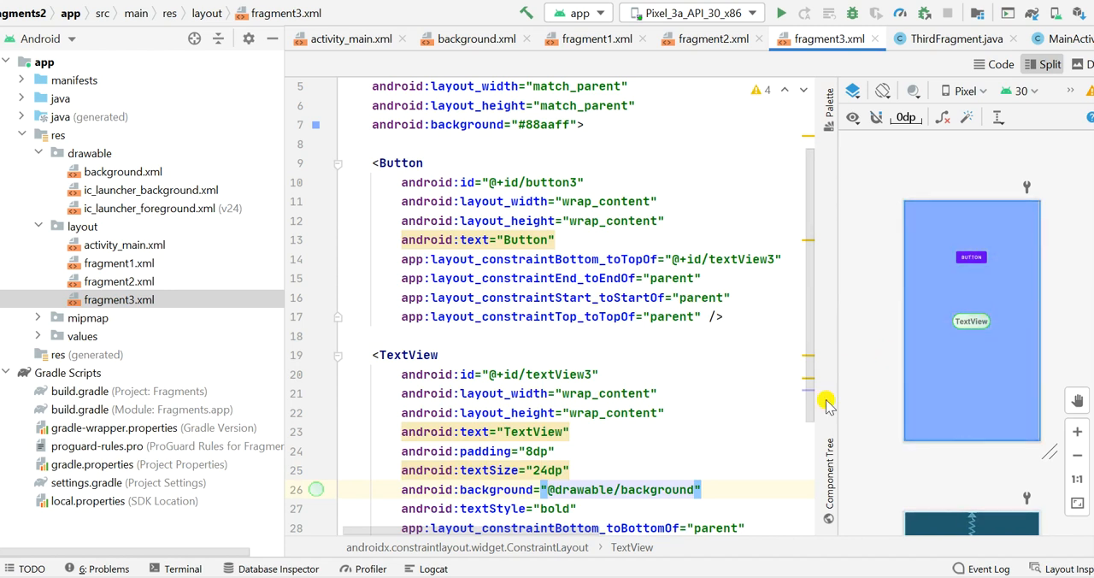